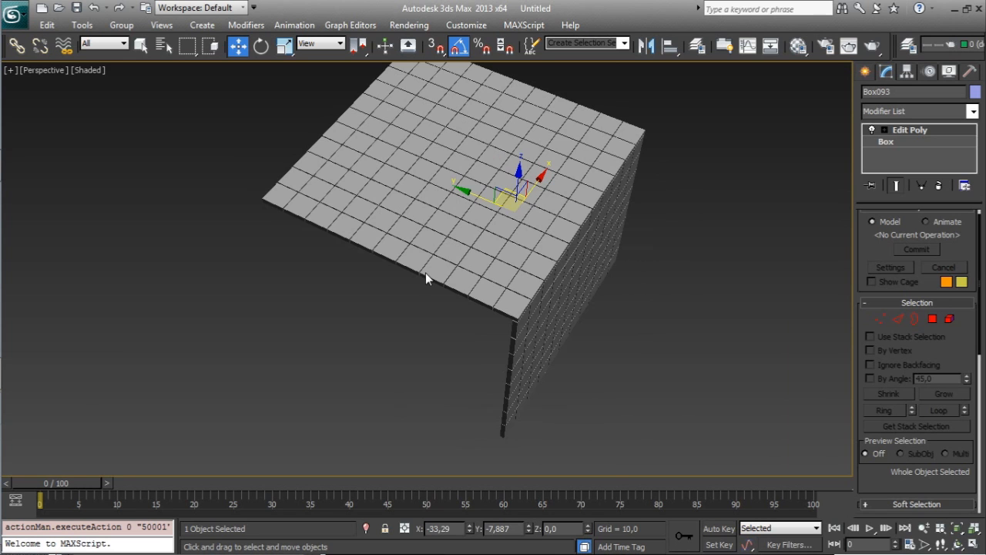
mouse_move(641, 142)
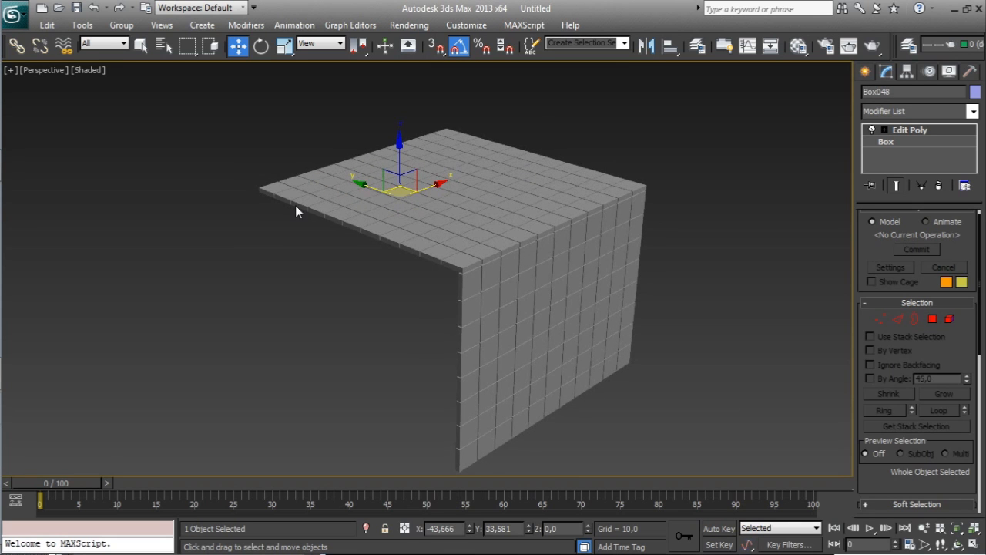
- Merge all objects from Radius Effector_2.01Pro.max via Application menu > Import > Merge
left_click(13, 14)
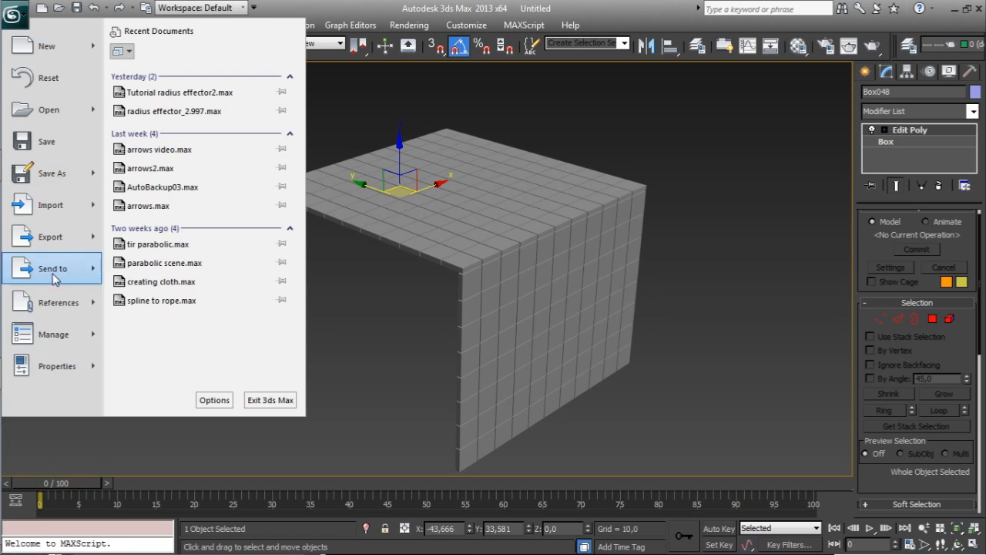
left_click(49, 203)
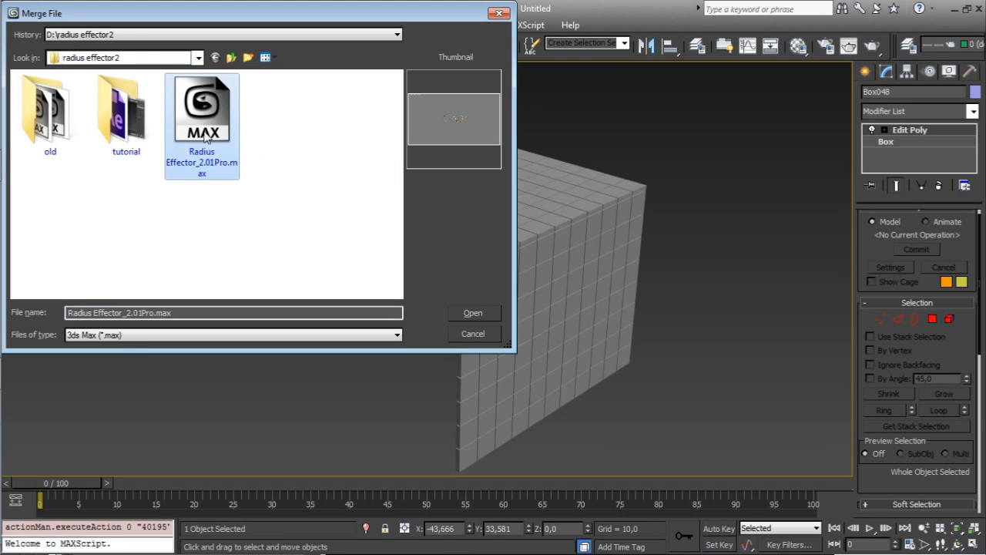
mouse_move(265, 146)
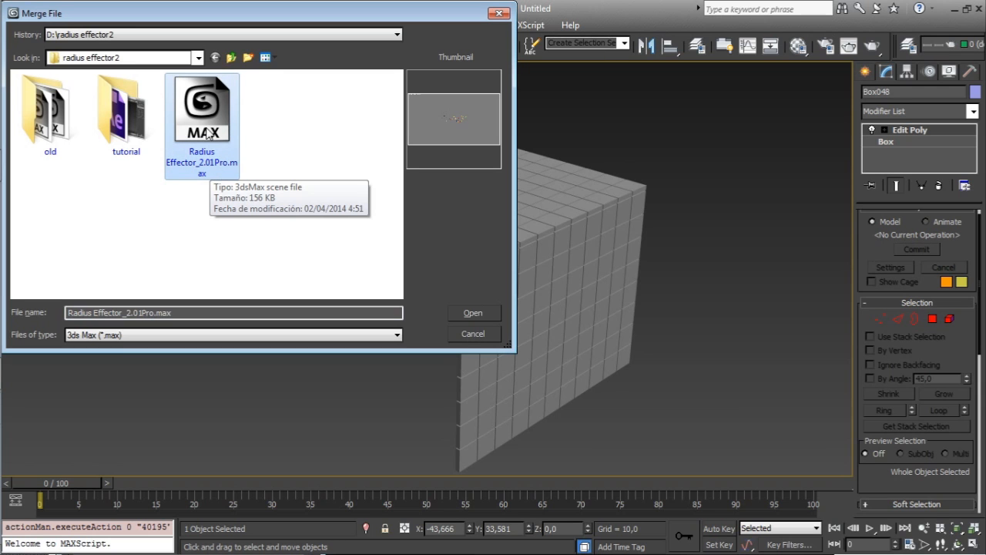
mouse_move(214, 120)
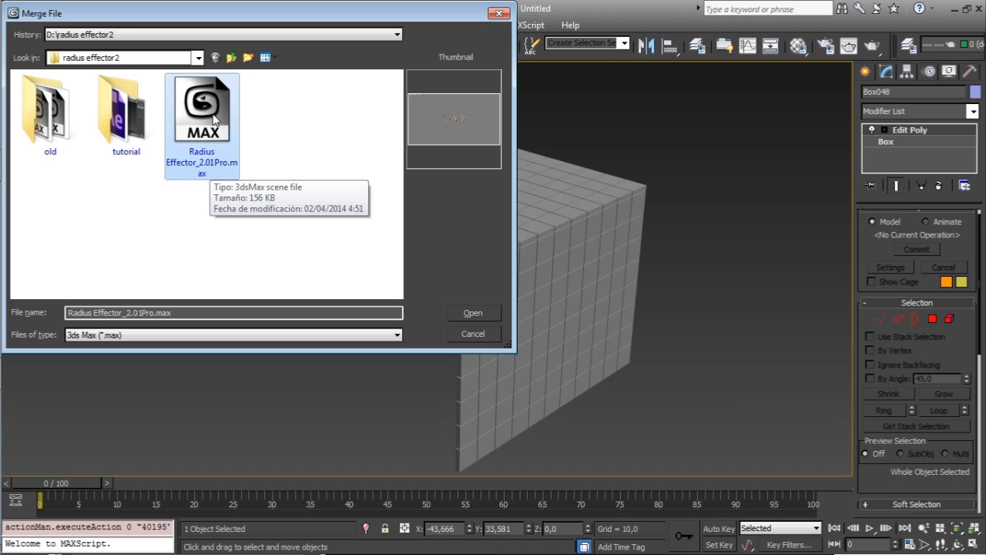
mouse_move(229, 194)
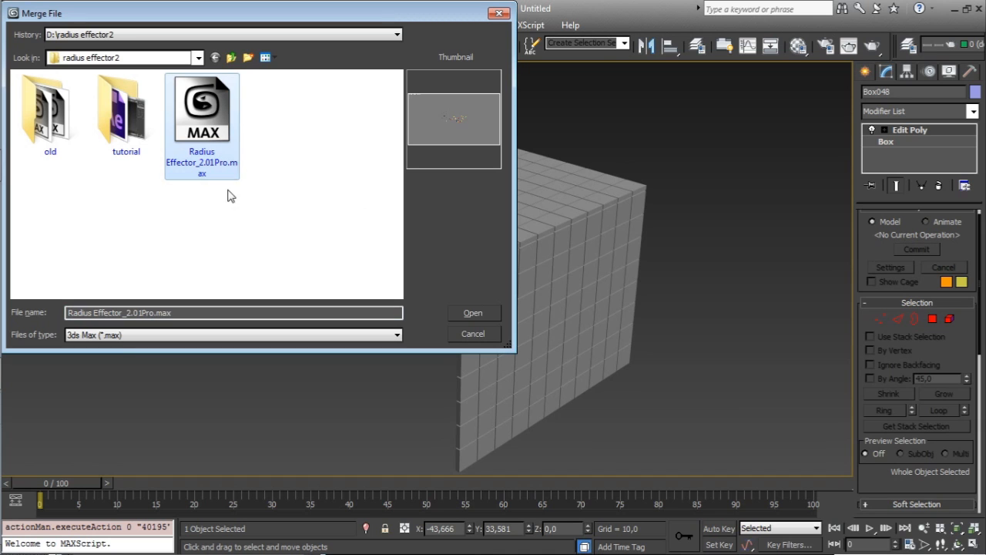
mouse_move(475, 312)
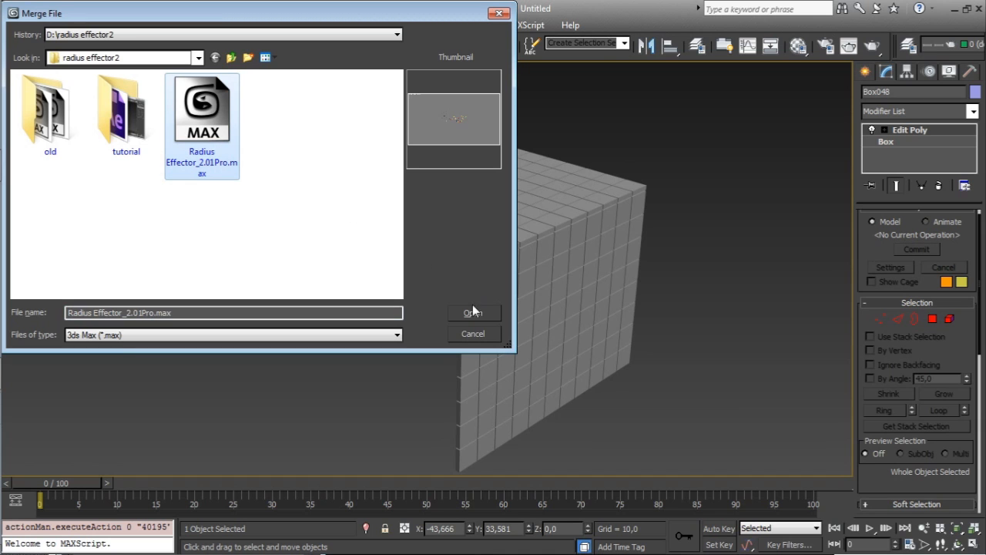
left_click(473, 311)
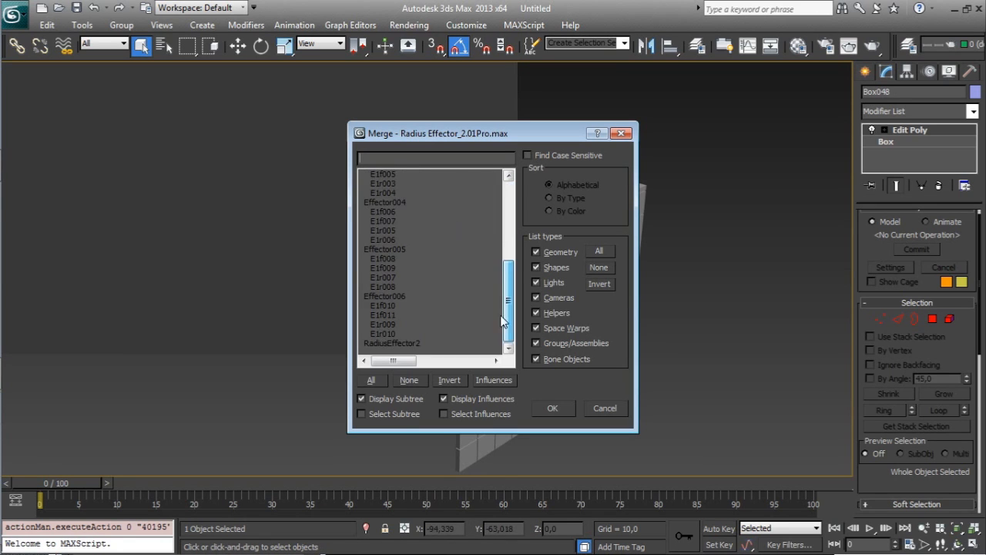
left_click(369, 379)
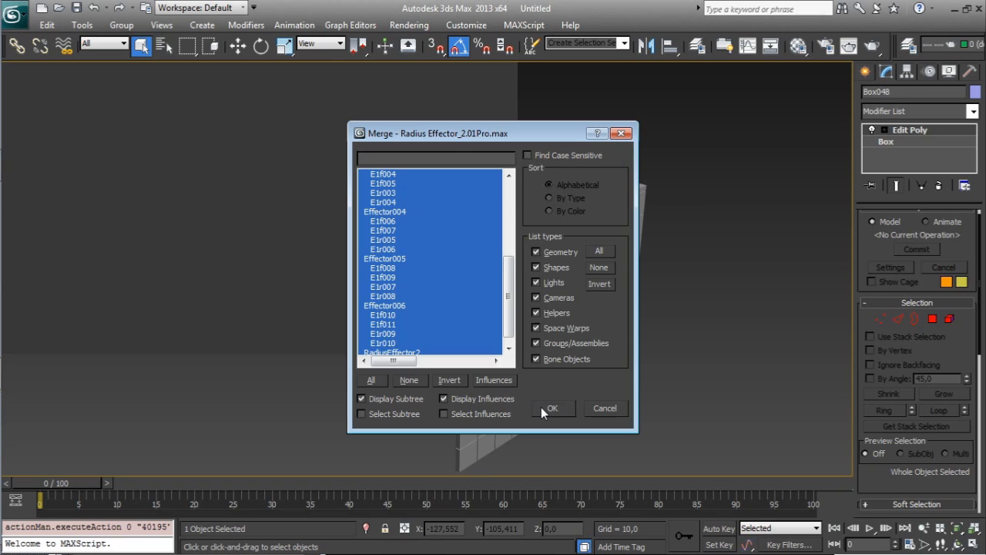
left_click(552, 407)
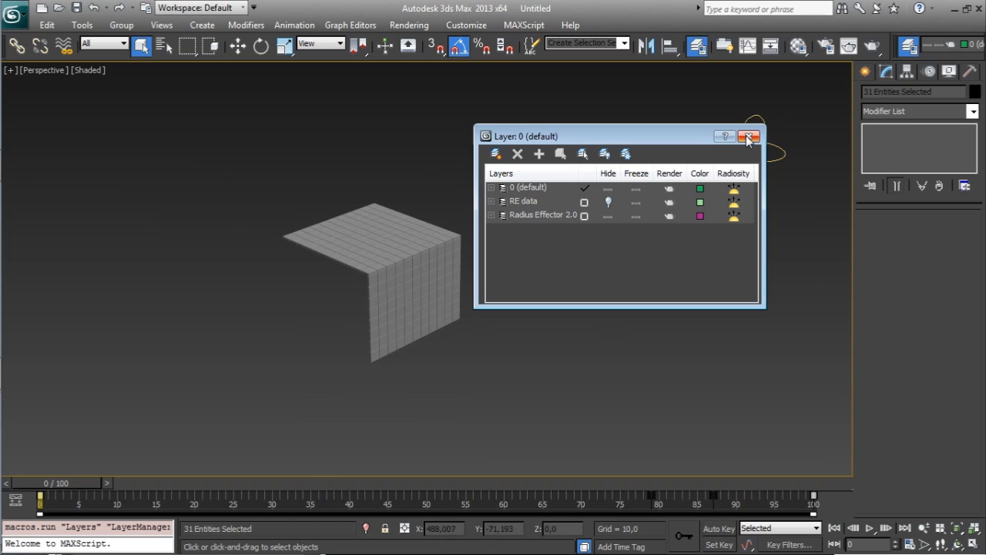
- Close the Layer Manager, collapse RadiusEffector2's rollouts and select an Effector helper
left_click(749, 136)
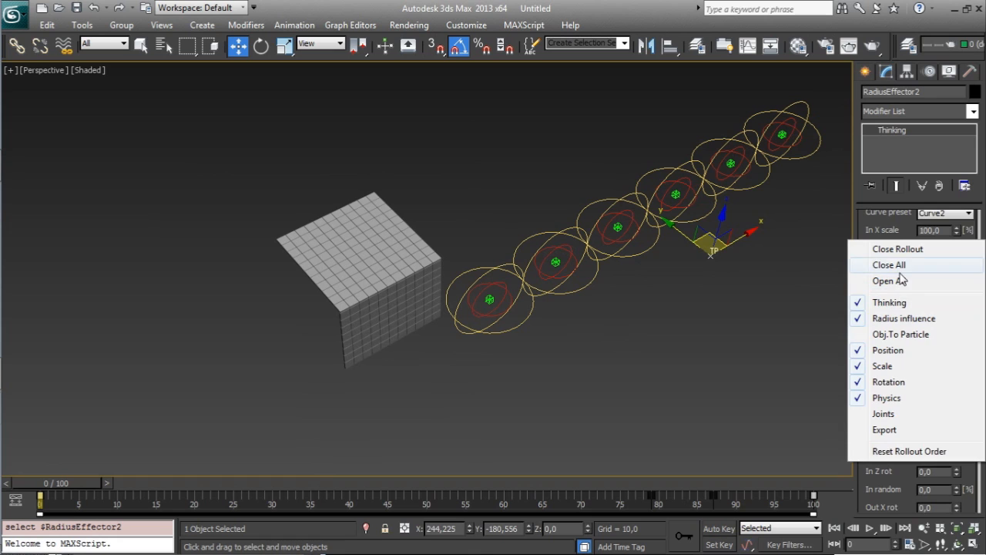
left_click(889, 265)
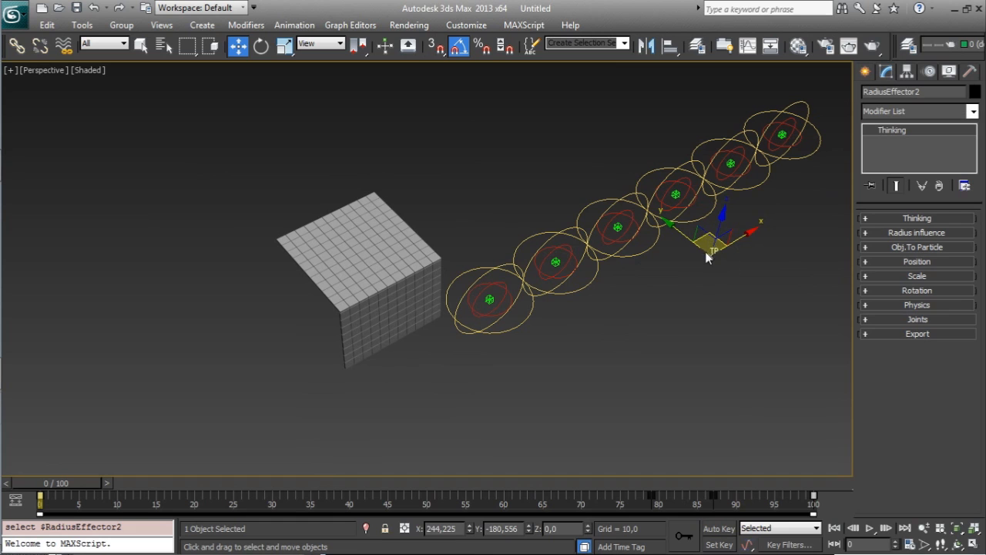
mouse_move(722, 269)
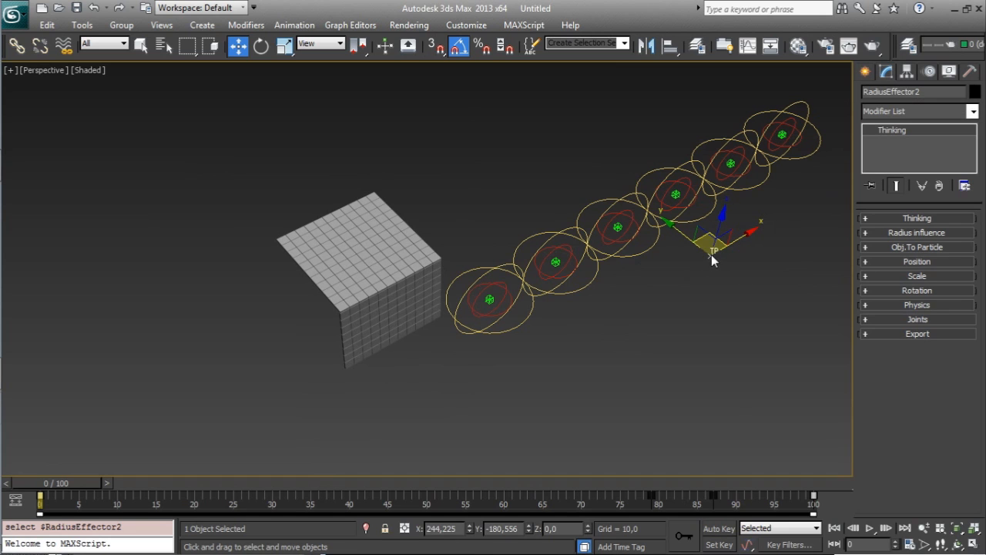
mouse_move(486, 311)
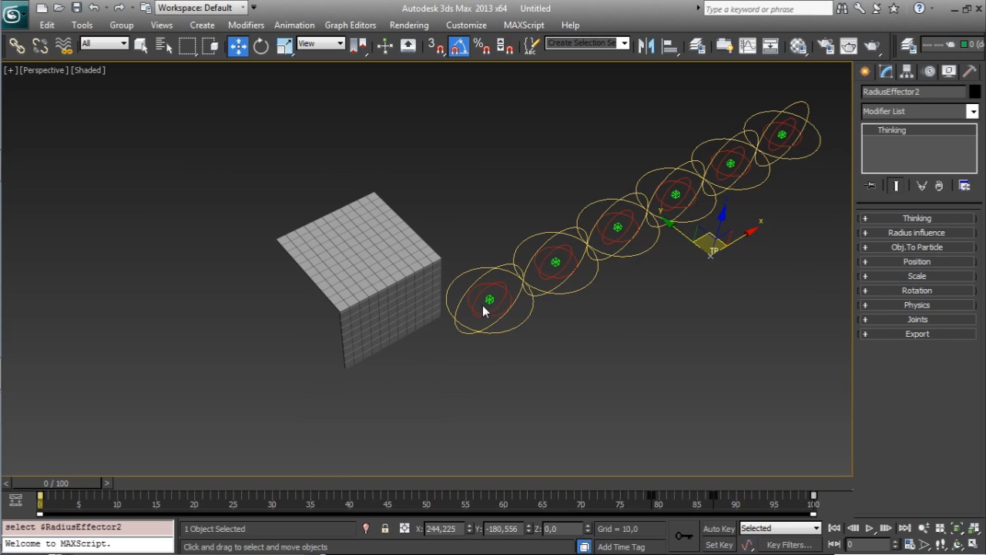
left_click(490, 290)
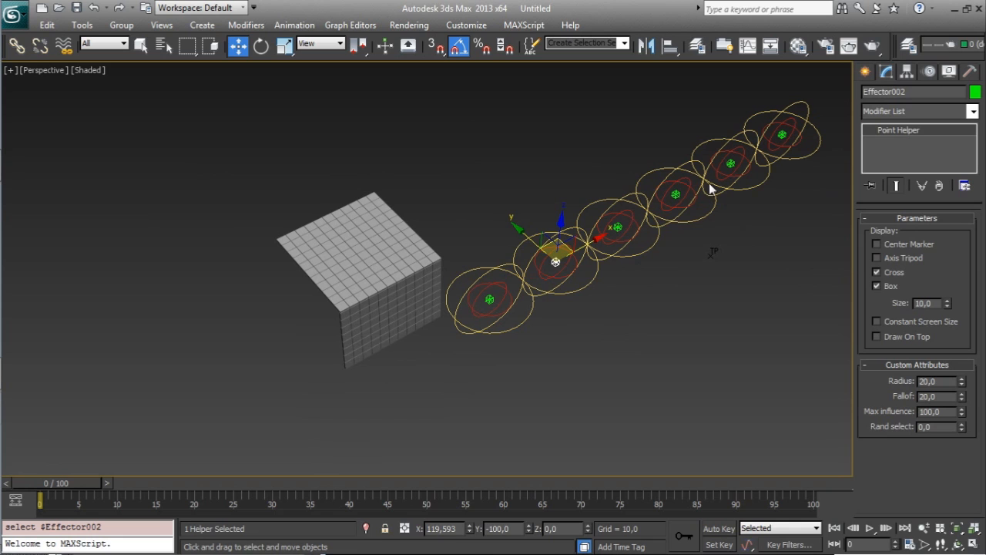
mouse_move(974, 280)
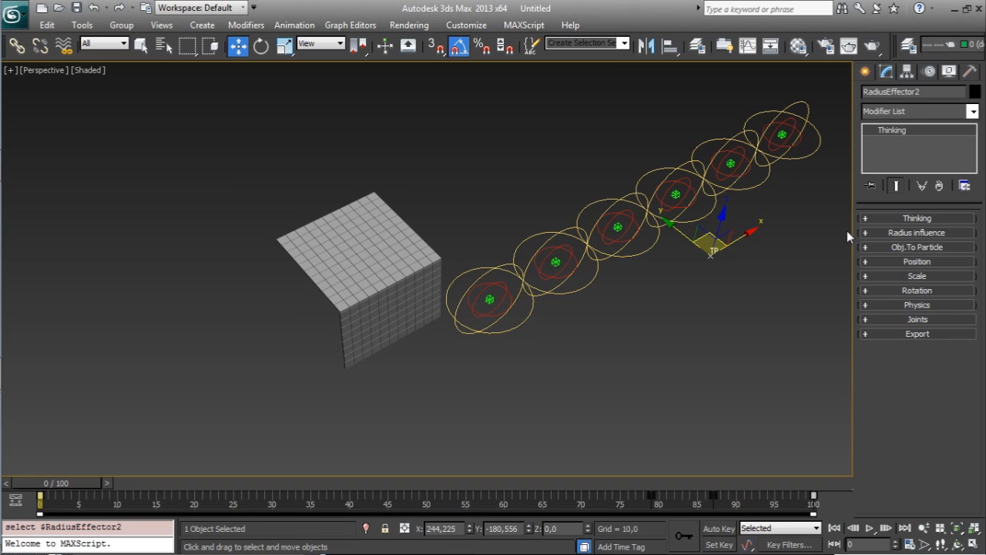
- Browse the Thinking, Radius and Physics rollouts, then expand the Export rollout
left_click(917, 219)
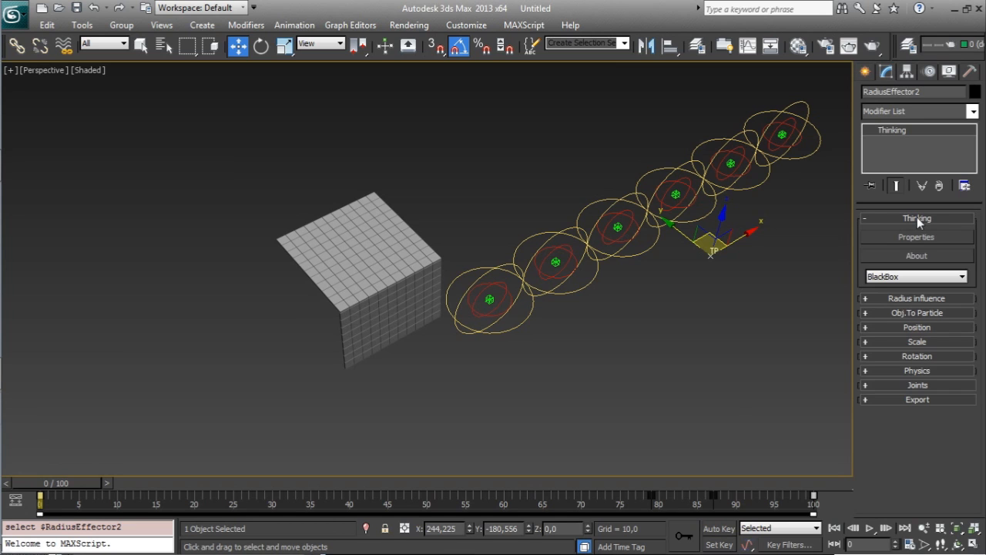
mouse_move(916, 237)
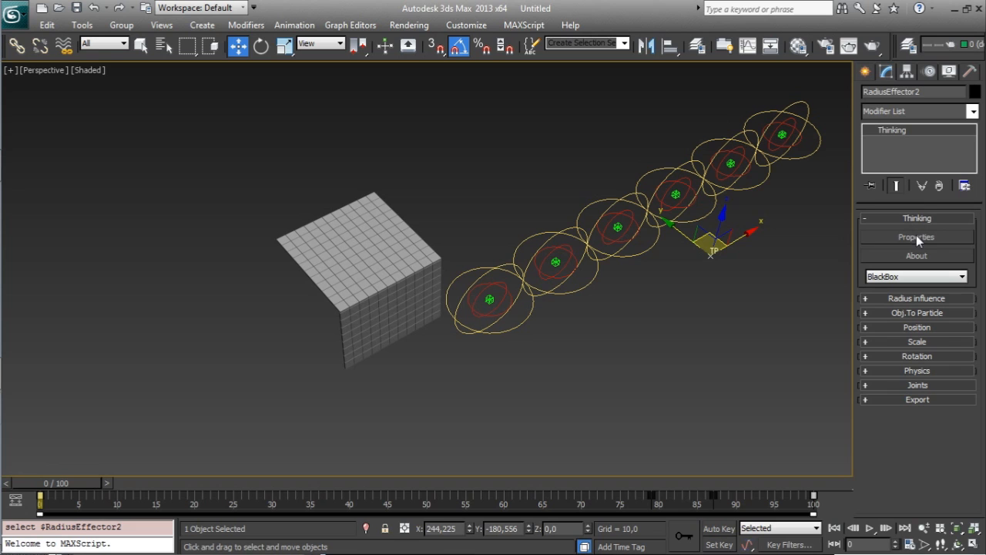
mouse_move(655, 175)
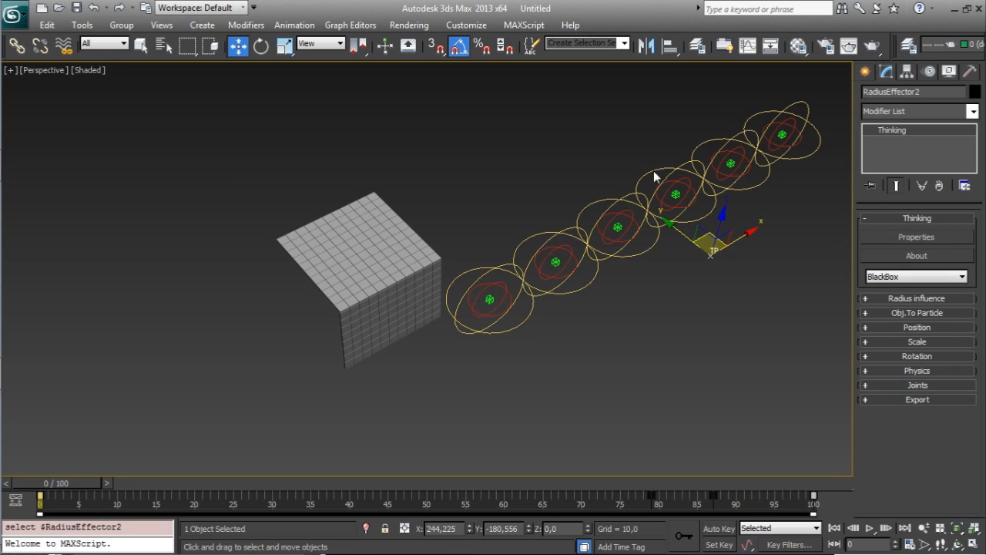
mouse_move(954, 90)
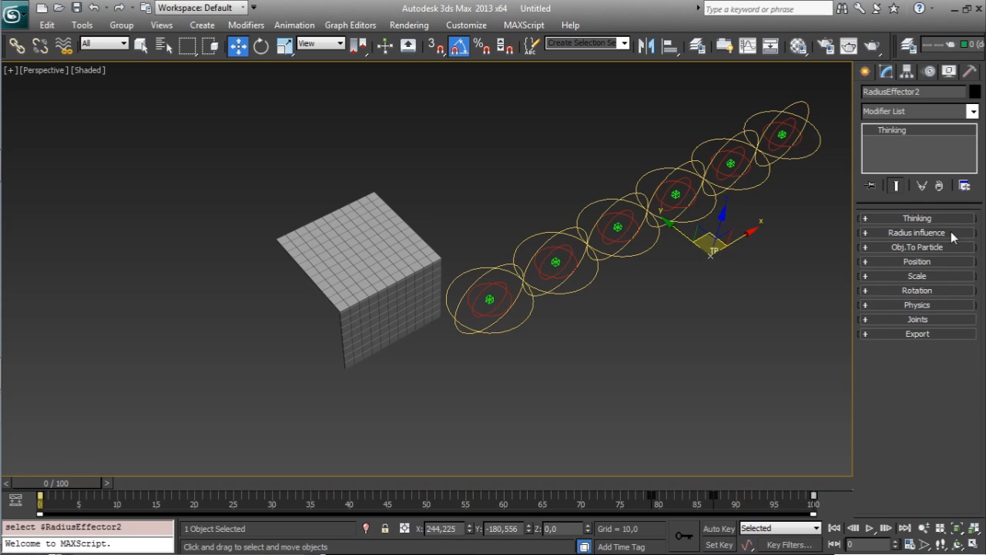
left_click(916, 233)
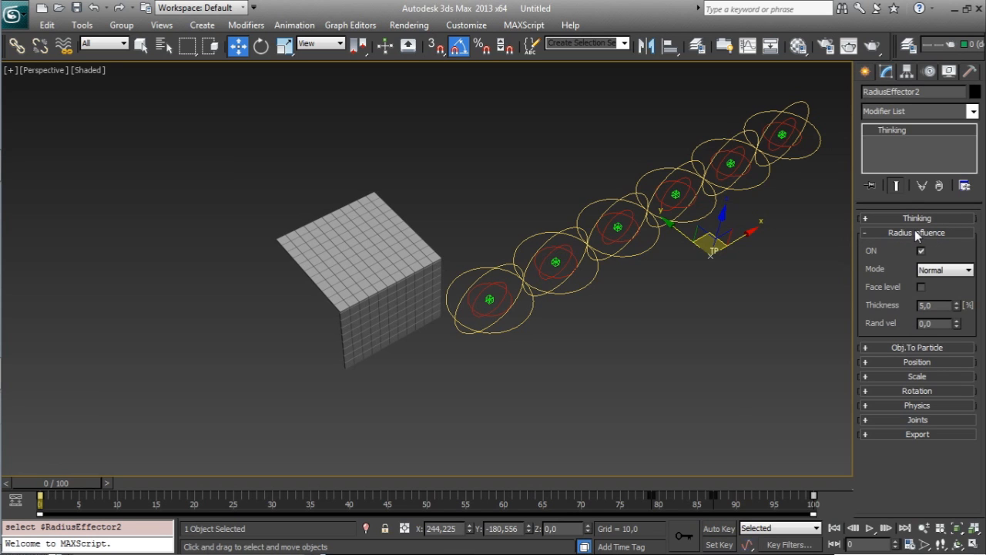
left_click(917, 232)
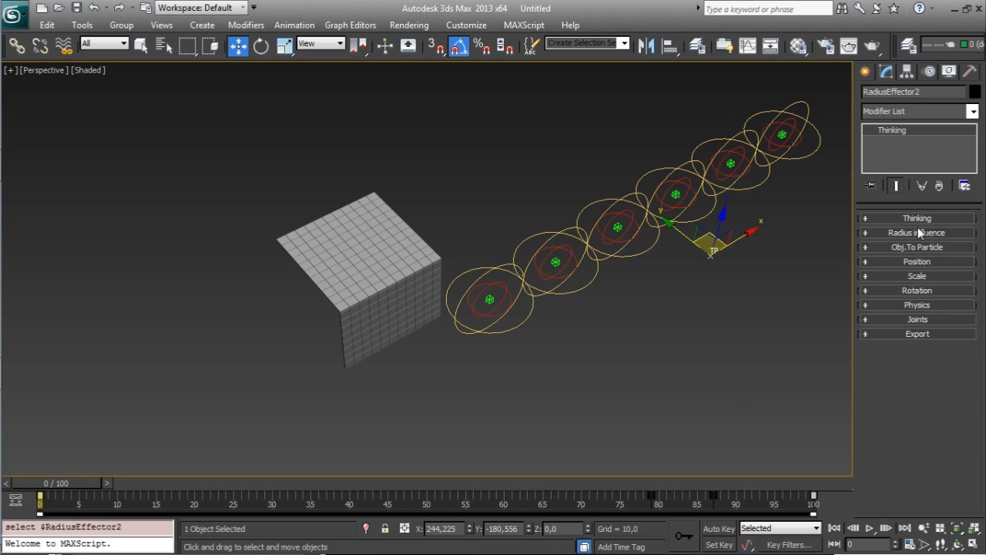
mouse_move(952, 251)
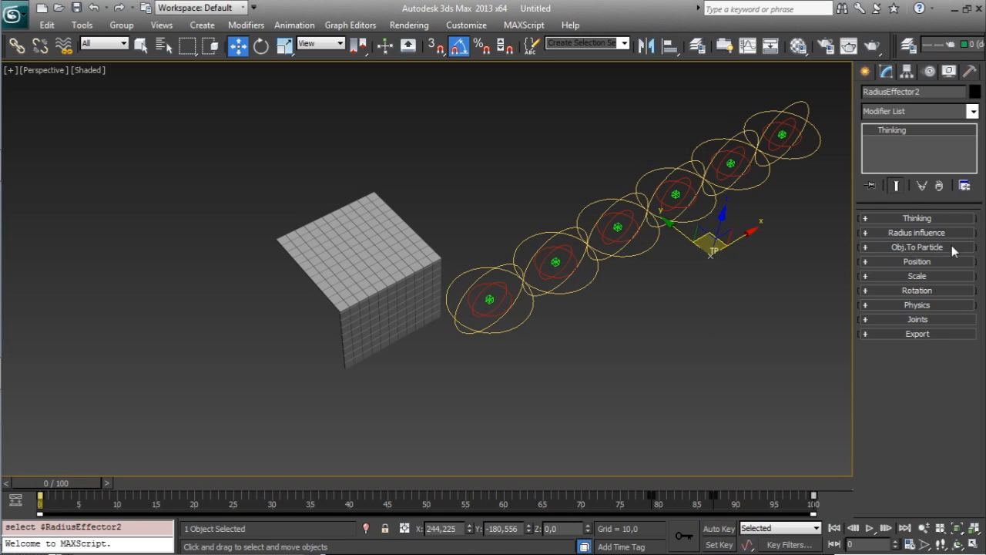
left_click(917, 246)
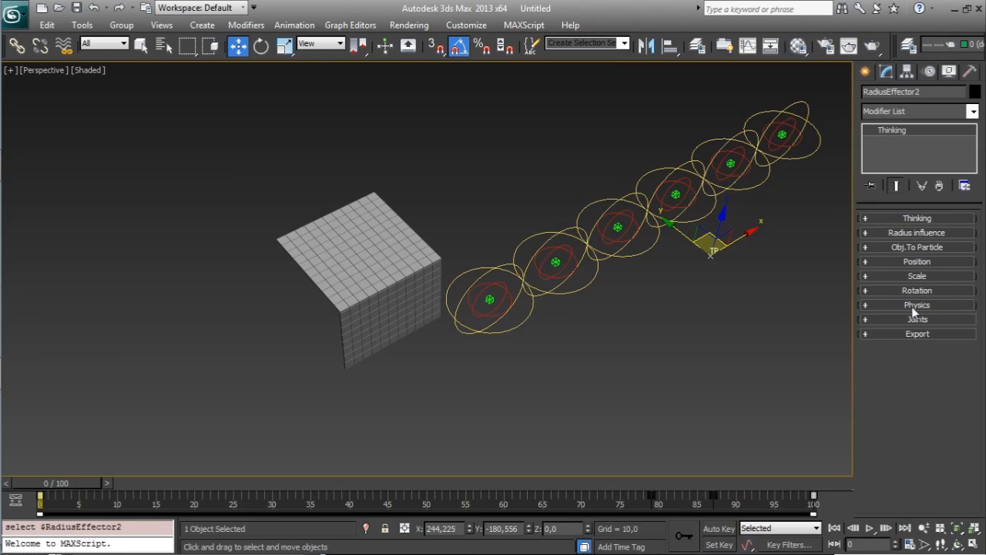
left_click(917, 305)
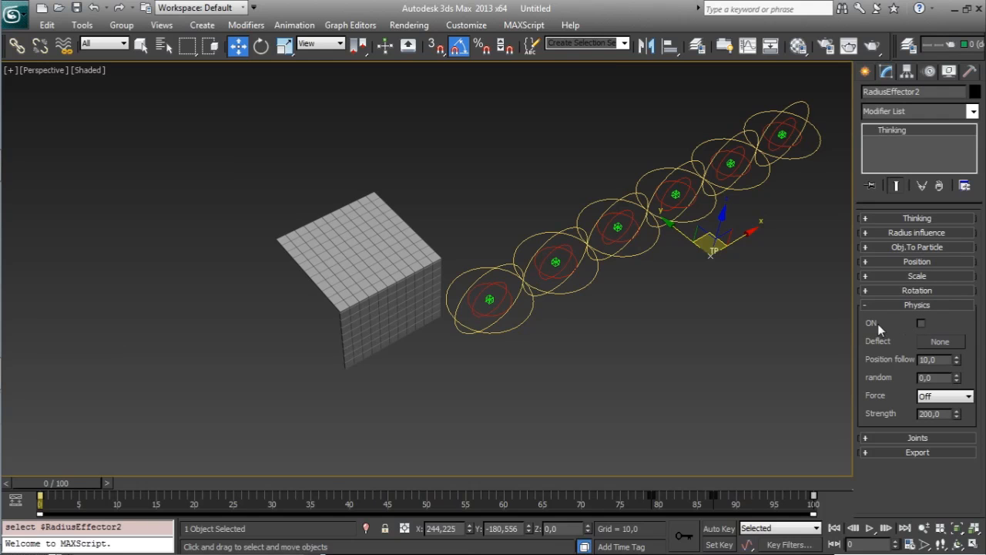
mouse_move(928, 311)
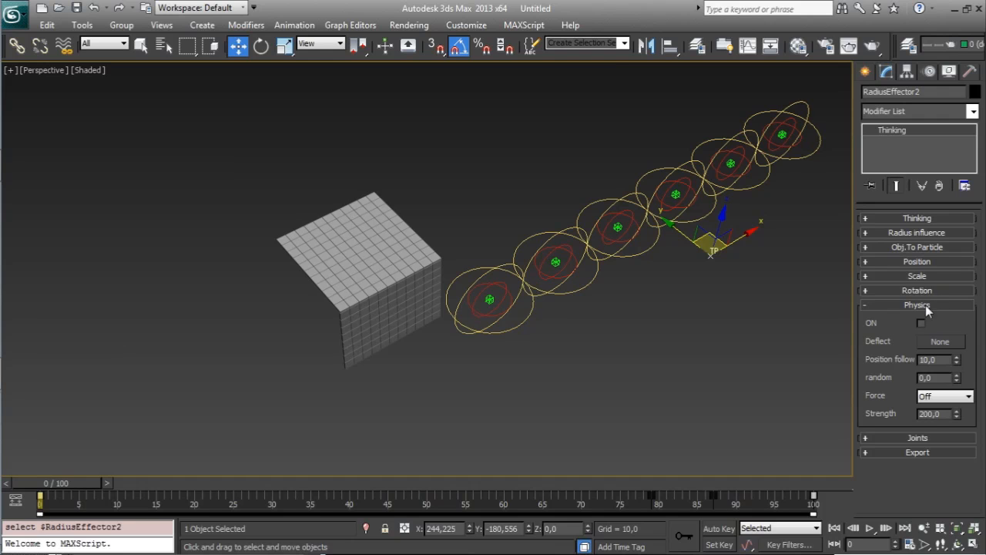
mouse_move(928, 308)
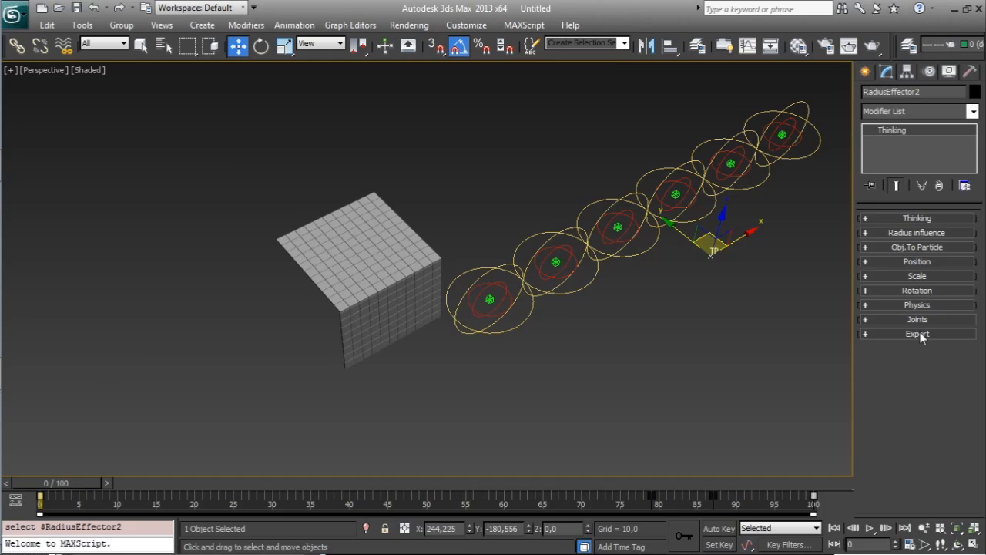
left_click(917, 333)
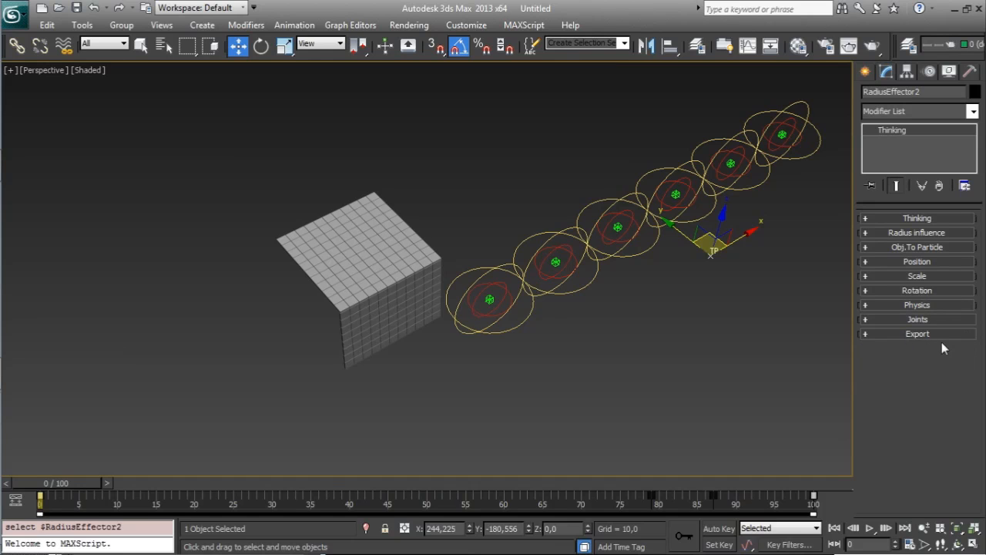
left_click(917, 333)
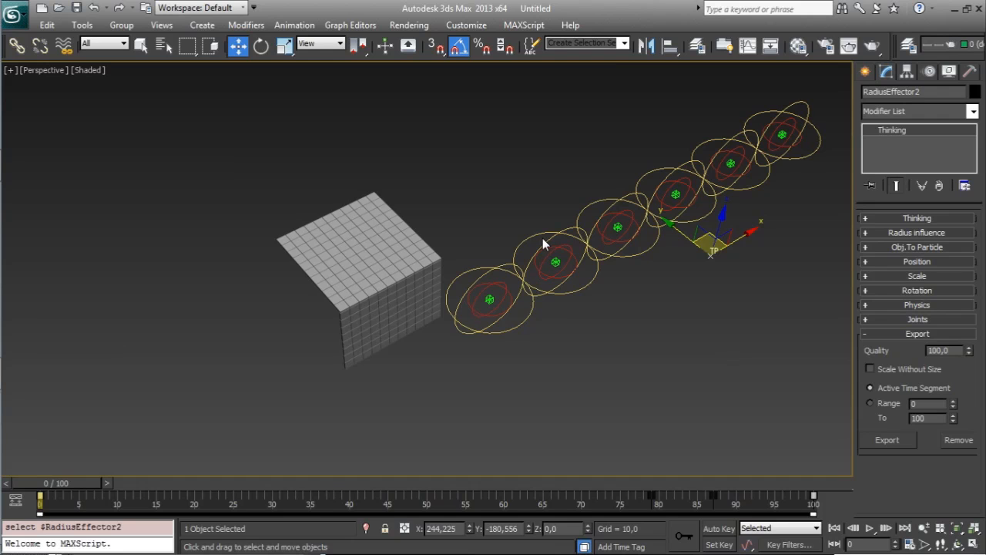
mouse_move(934, 314)
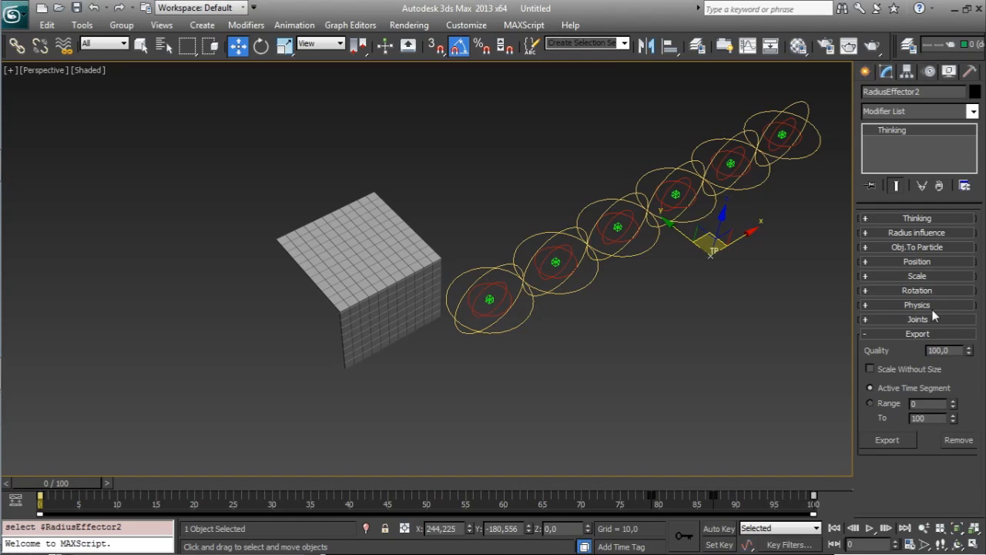
mouse_move(255, 246)
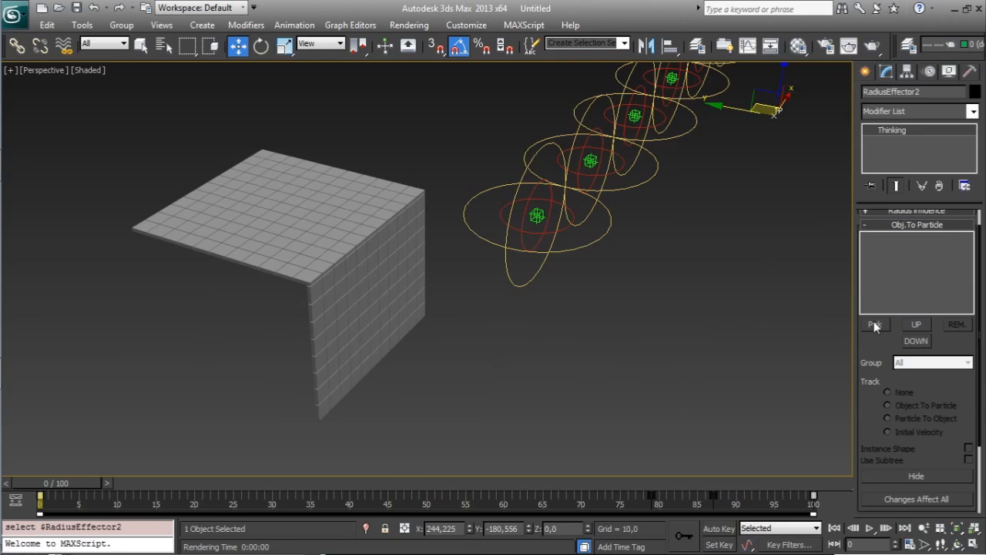
- Expand Obj.To Particle and bring up the Pick Object dialog listing the boxes
left_click(875, 324)
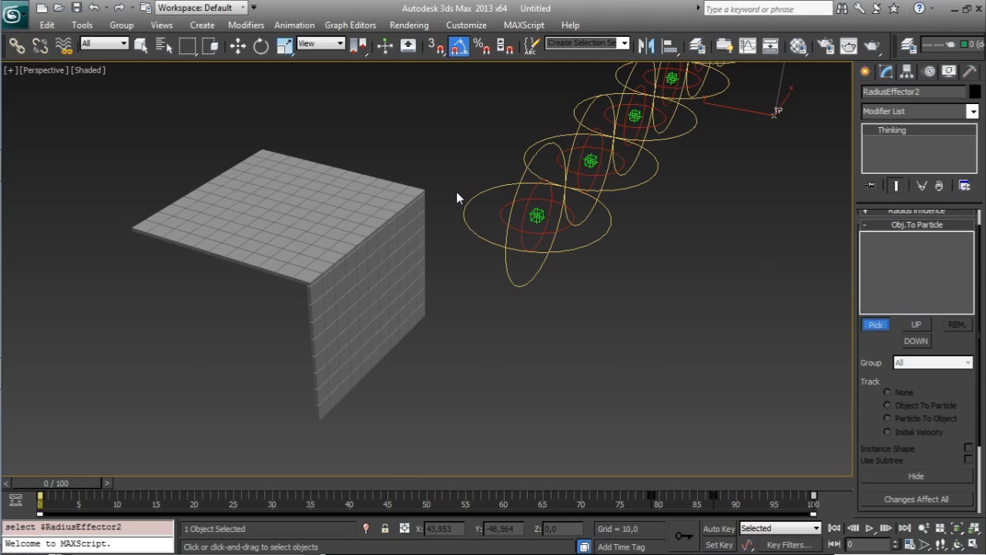
left_click(875, 323)
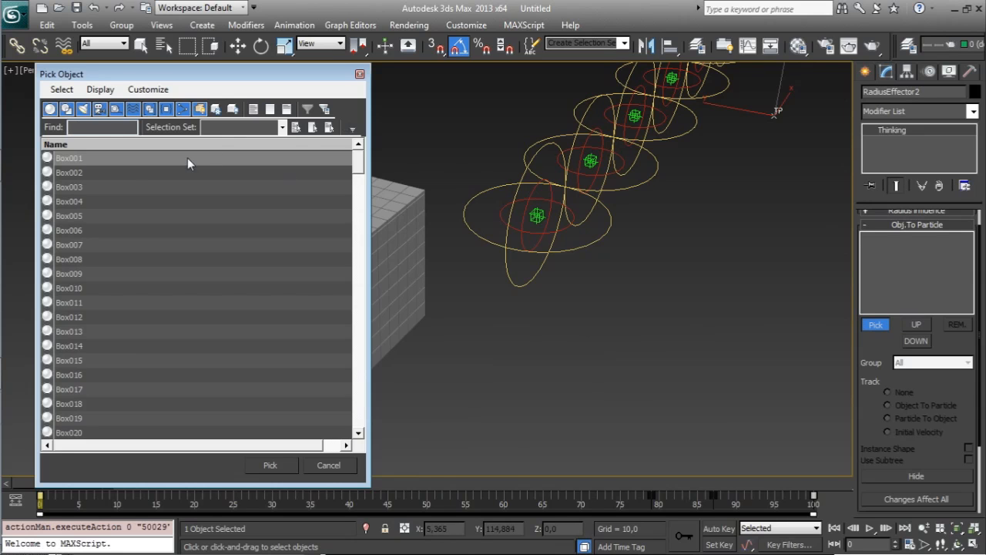
- Pick all Box objects from Box001 onward and hide the originals
scroll("down", 3)
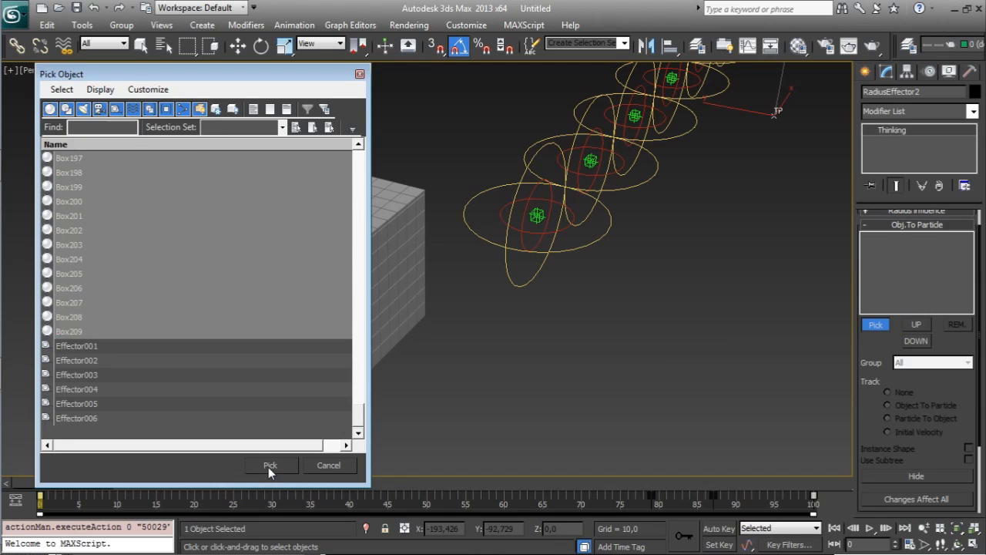
left_click(271, 466)
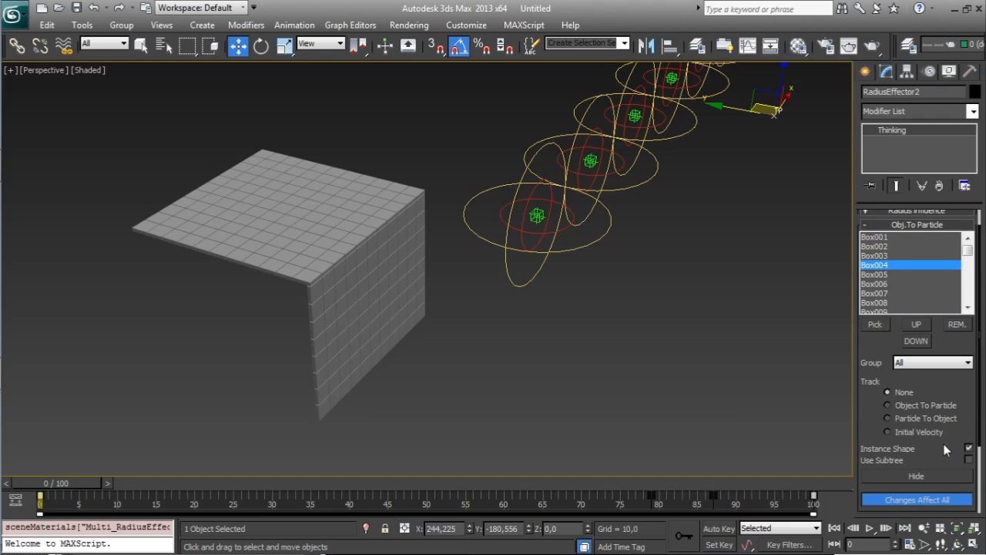
mouse_move(863, 347)
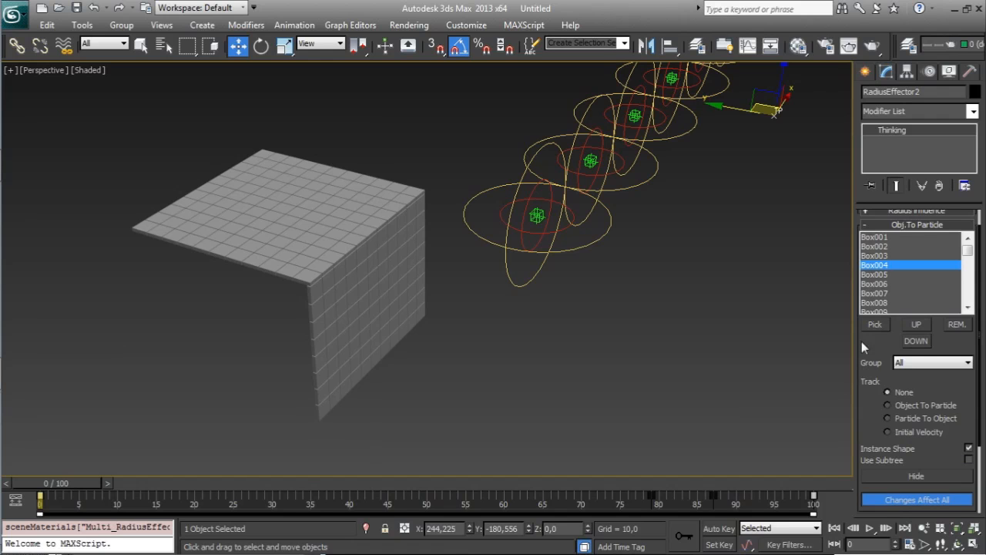
mouse_move(773, 430)
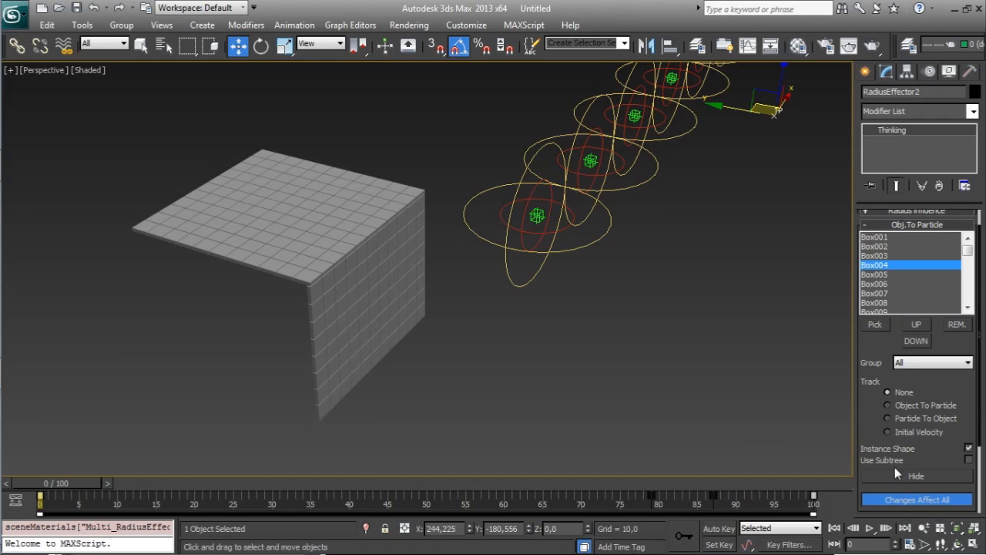
mouse_move(912, 487)
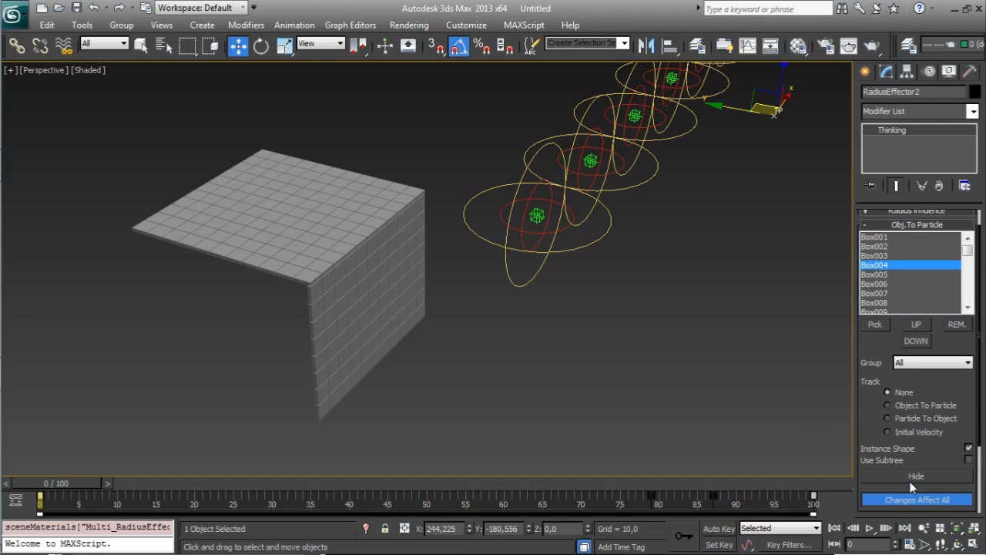
left_click(916, 475)
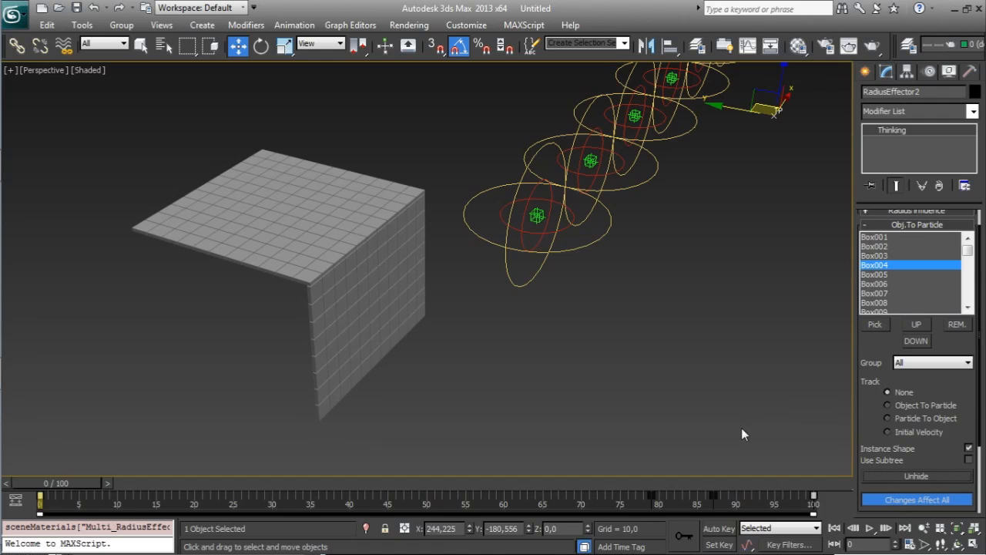
mouse_move(364, 154)
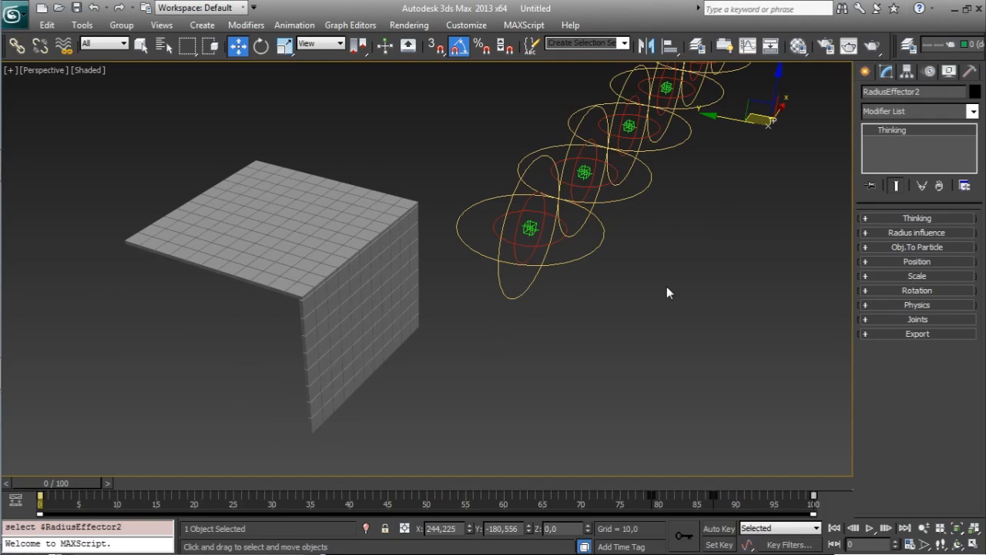
mouse_move(537, 299)
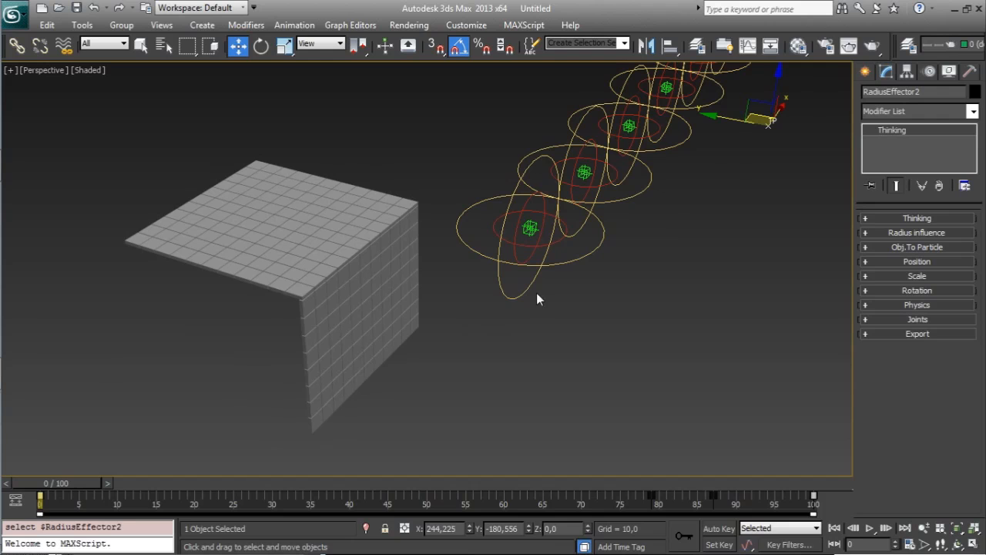
mouse_move(881, 265)
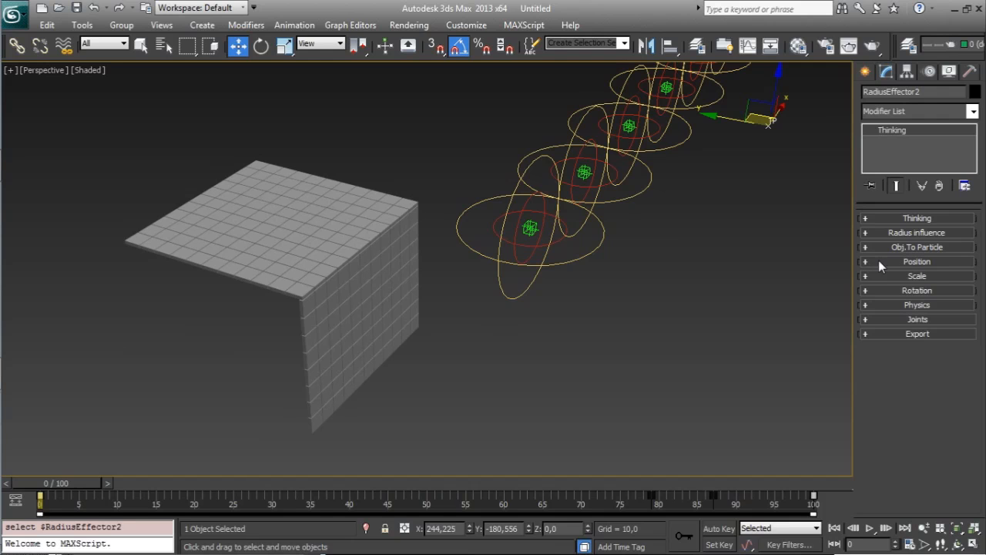
mouse_move(902, 274)
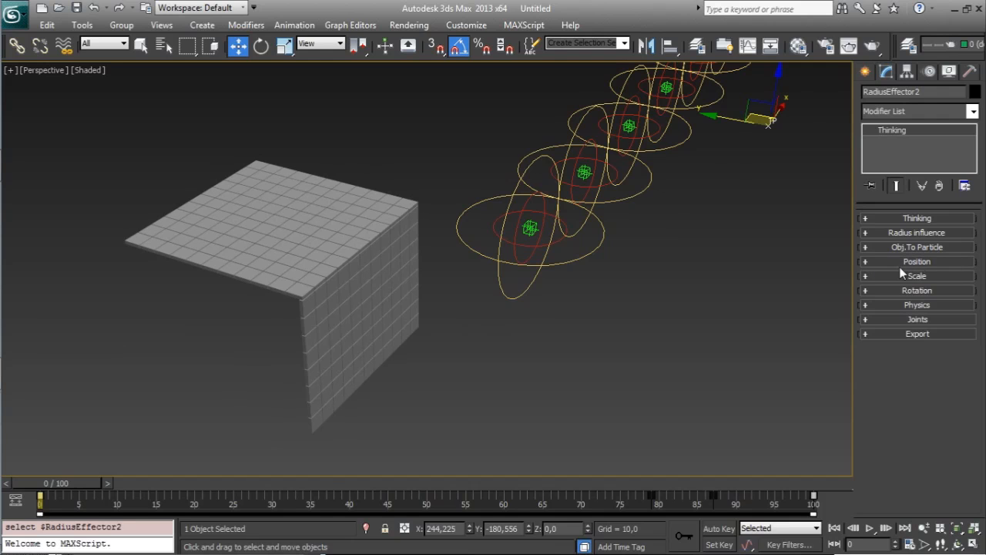
mouse_move(908, 287)
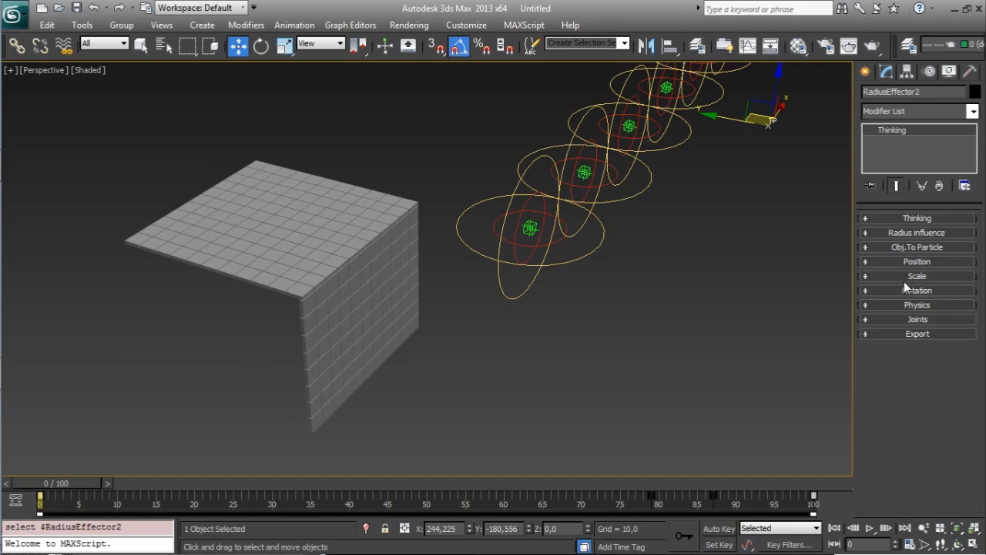
mouse_move(939, 290)
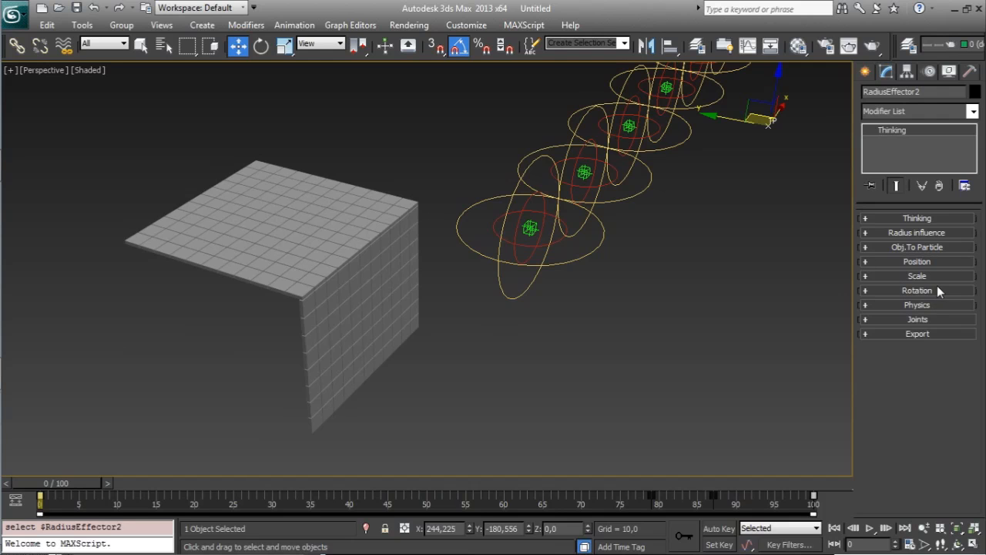
- Check ON in the effector's Scale rollout
left_click(915, 274)
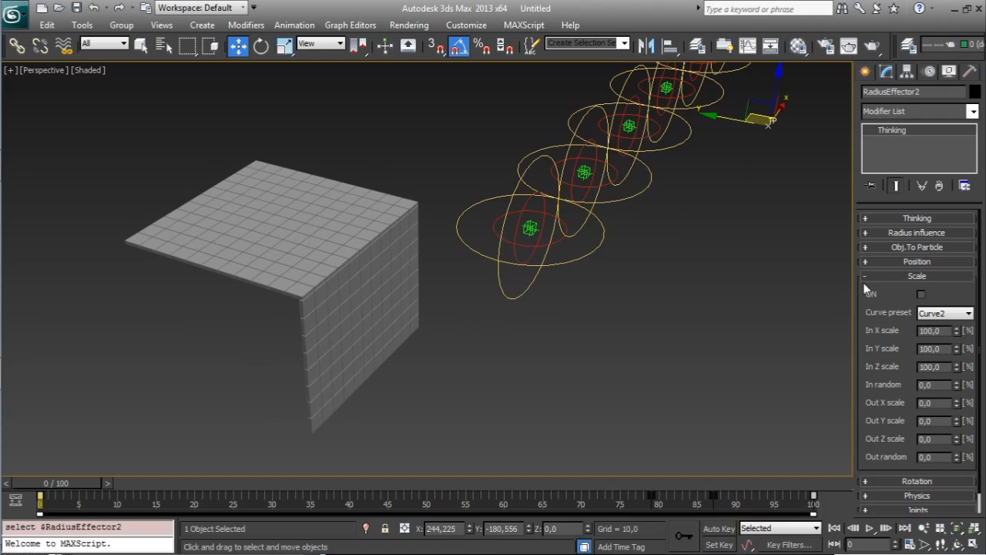
left_click(920, 293)
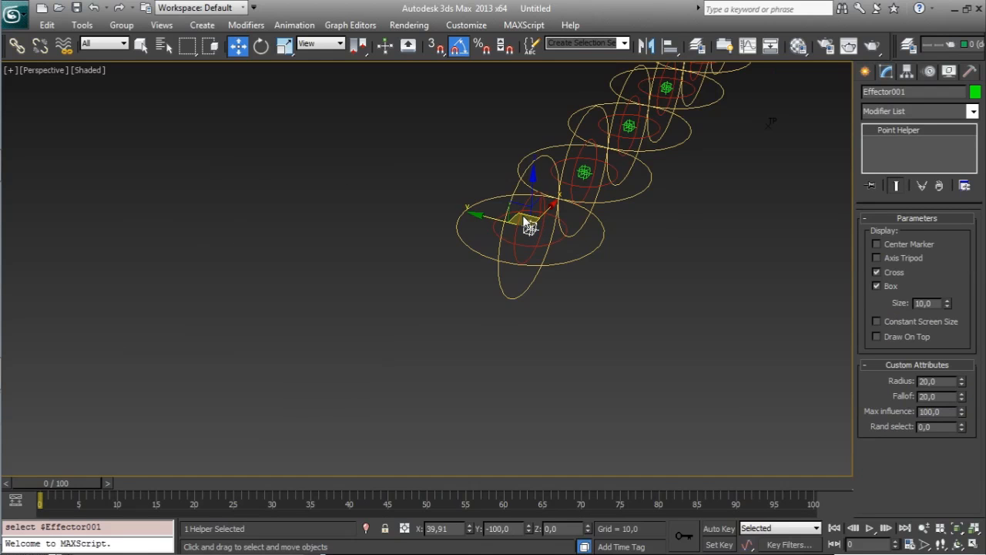
- Drag Effector001 left, back, and over the hidden box grid to see boxes scale
left_click_drag(531, 219, 378, 290)
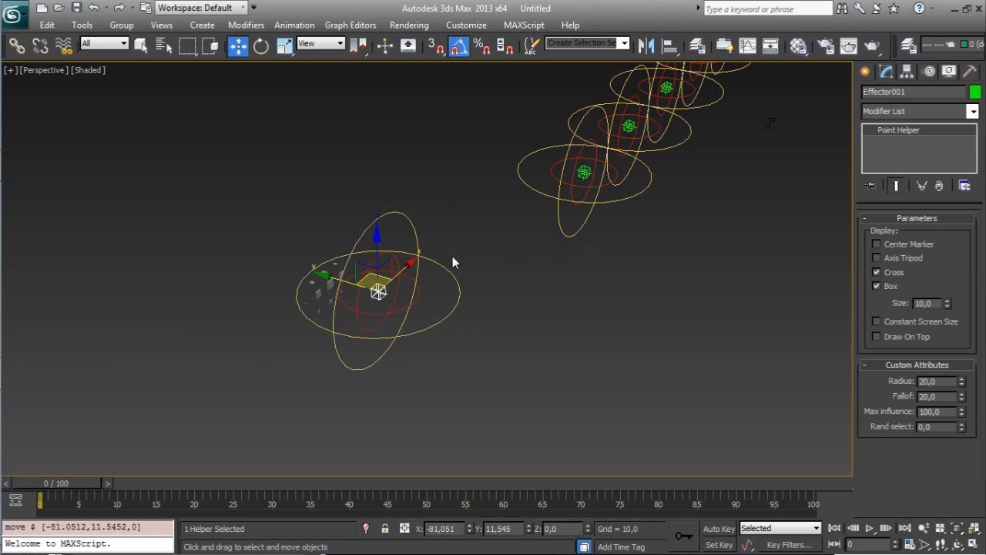
left_click_drag(378, 289, 527, 231)
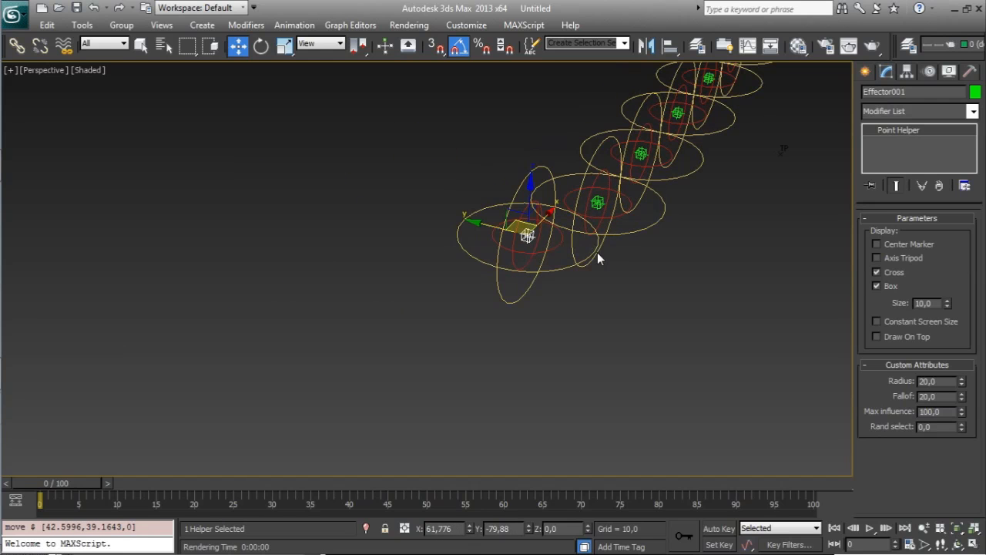
left_click_drag(527, 234, 377, 203)
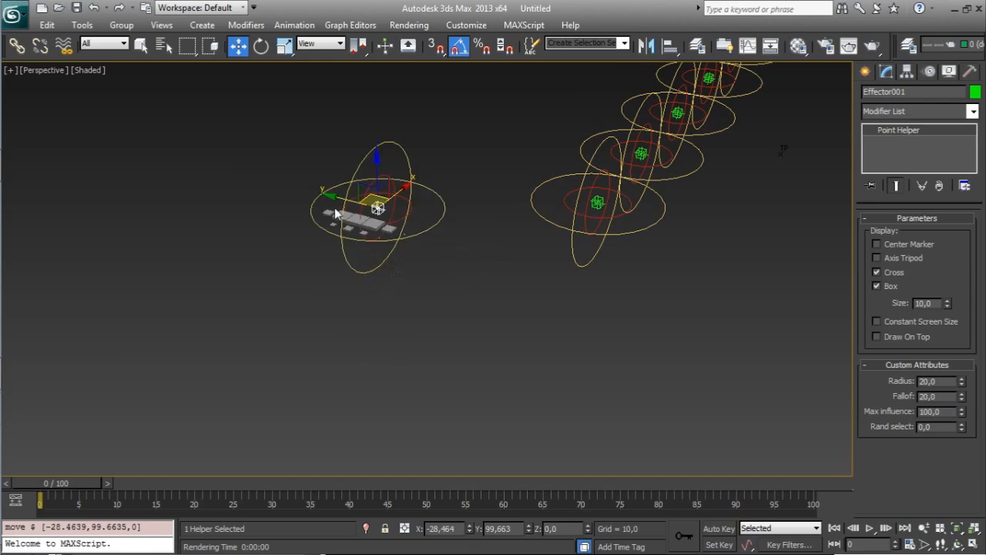
left_click_drag(378, 209, 416, 247)
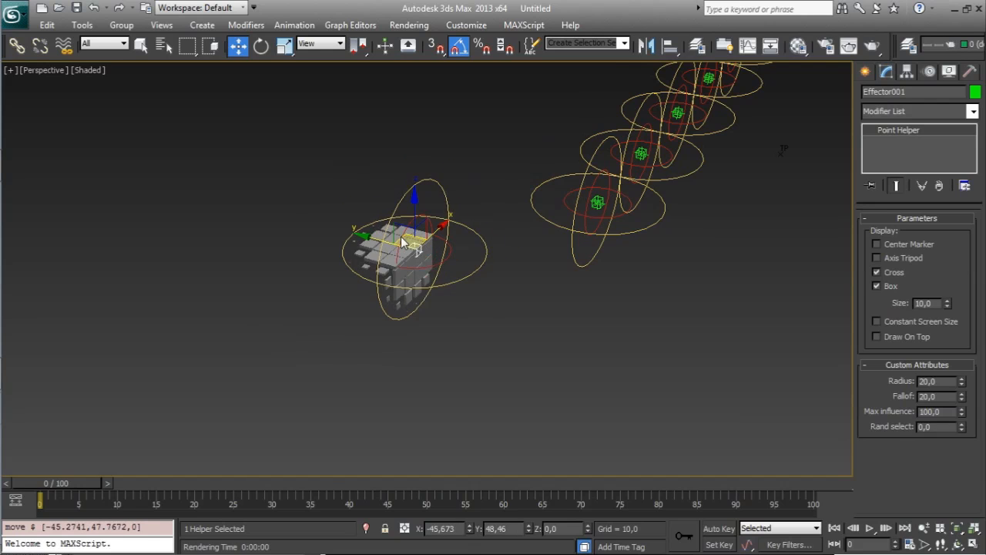
left_click_drag(409, 243, 393, 234)
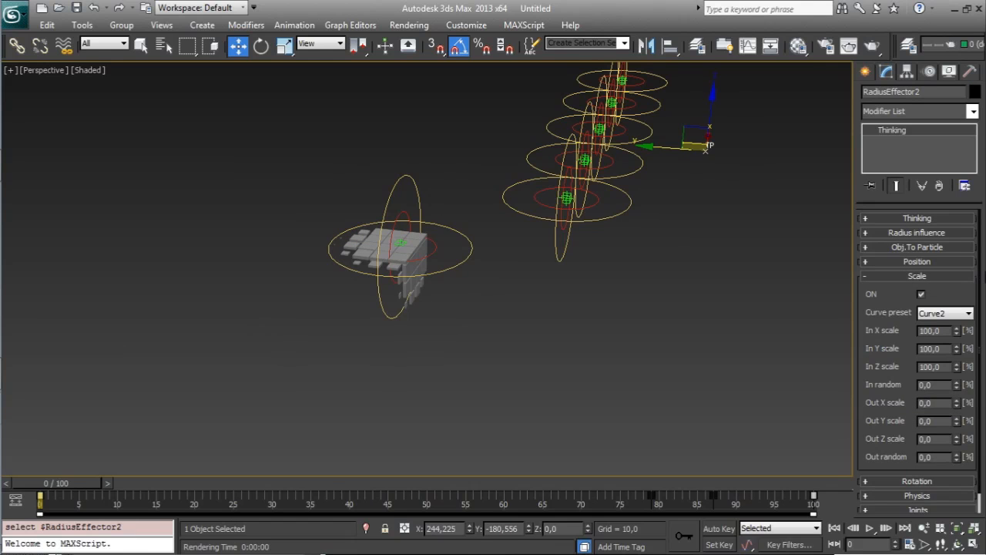
mouse_move(906, 339)
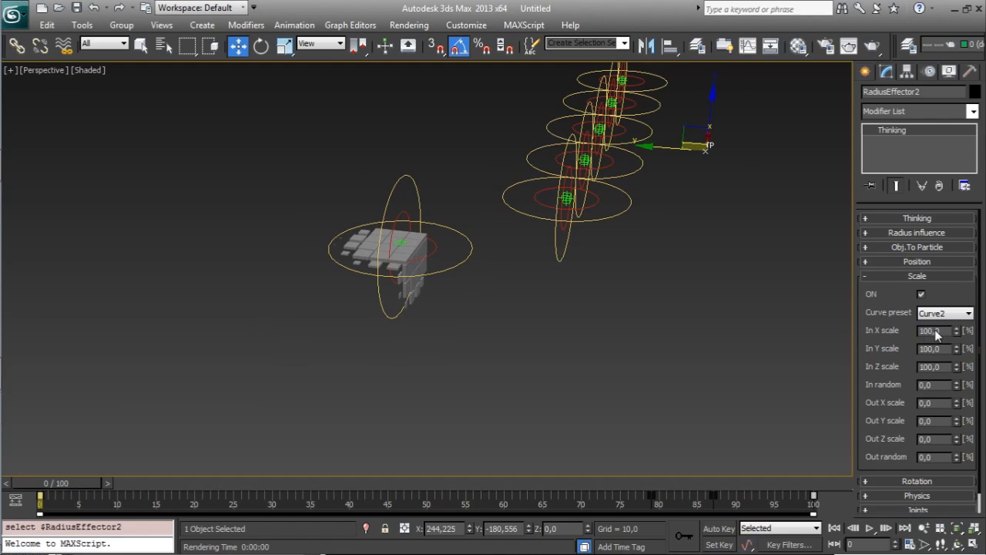
mouse_move(871, 339)
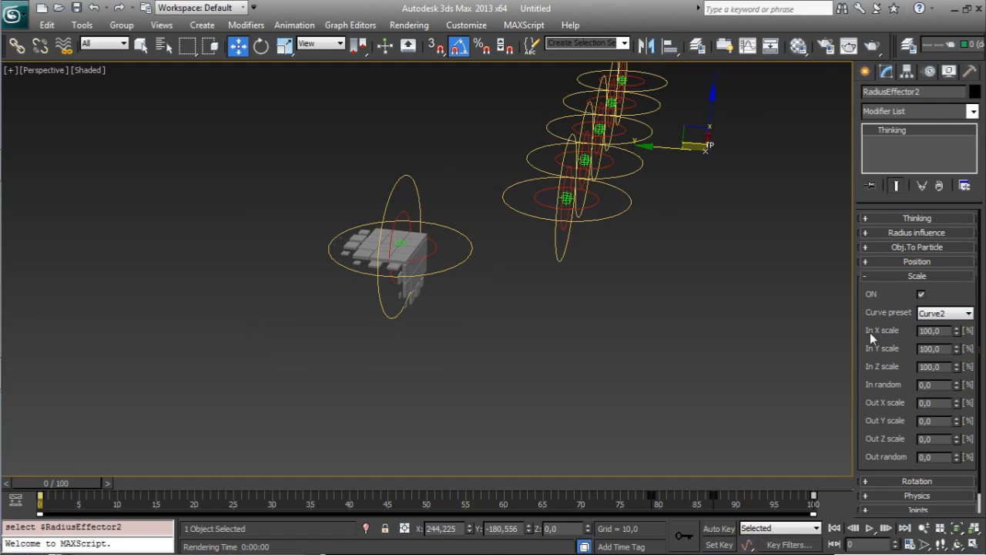
mouse_move(459, 274)
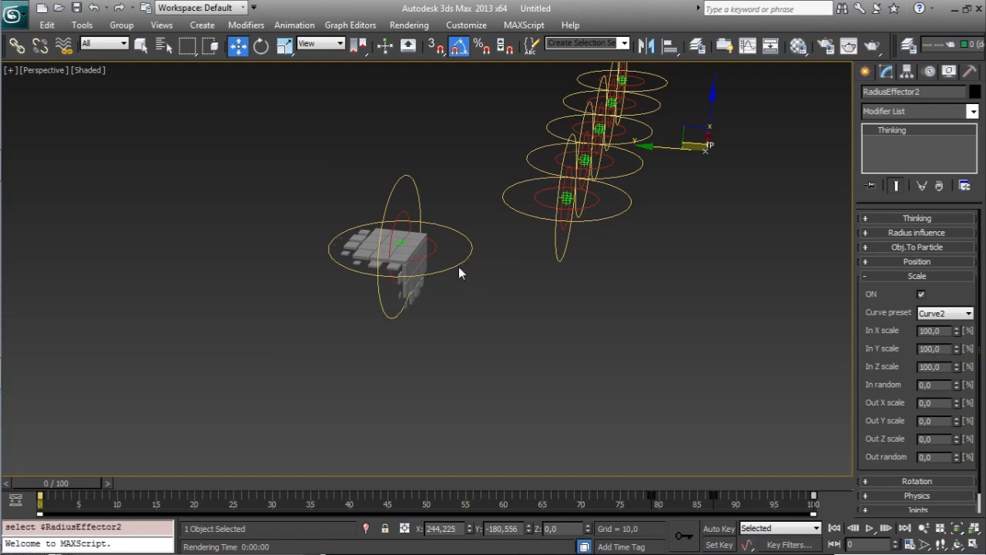
mouse_move(945, 338)
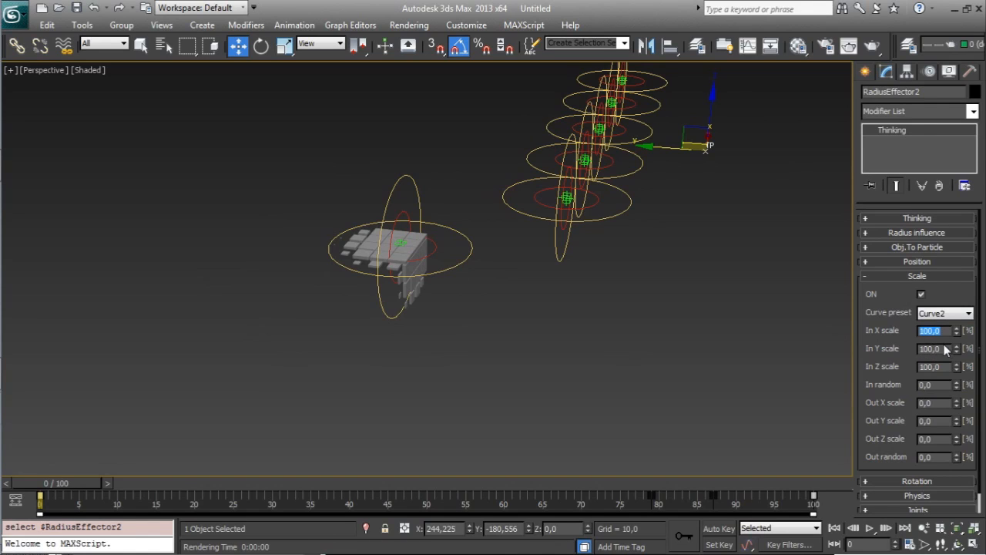
- Collapse the Scale rollout with In X/Y/Z at 100 and reselect Effector001
left_click(937, 348)
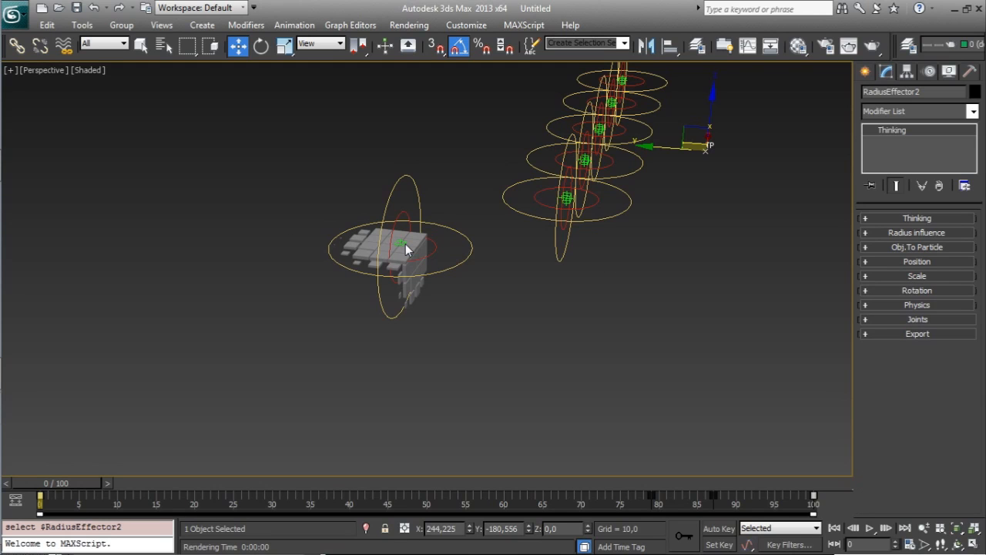
left_click(399, 228)
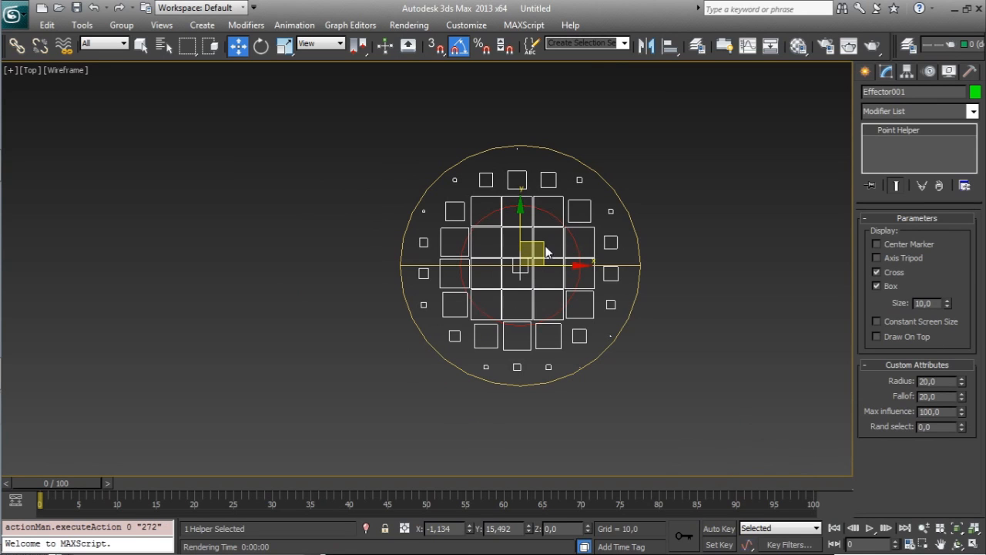
mouse_move(554, 243)
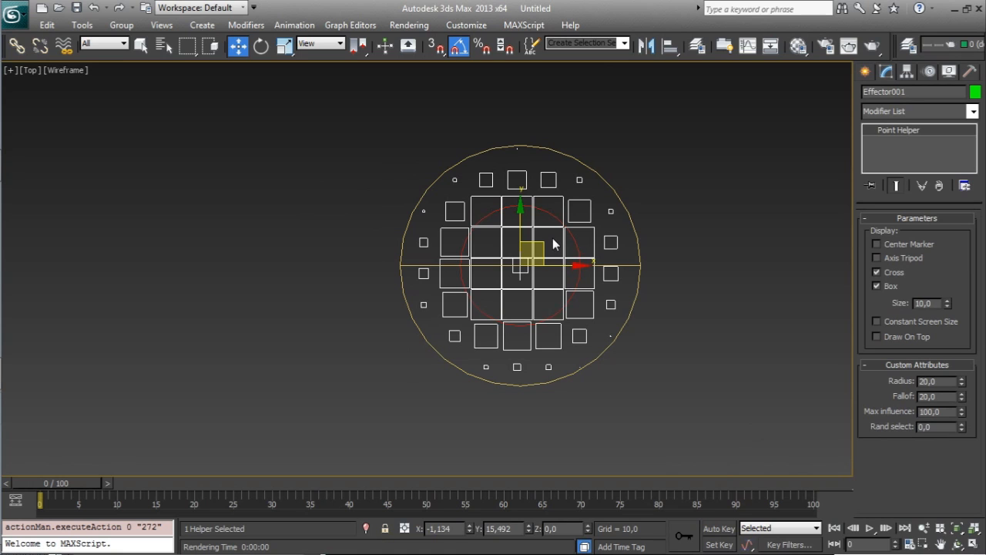
mouse_move(542, 219)
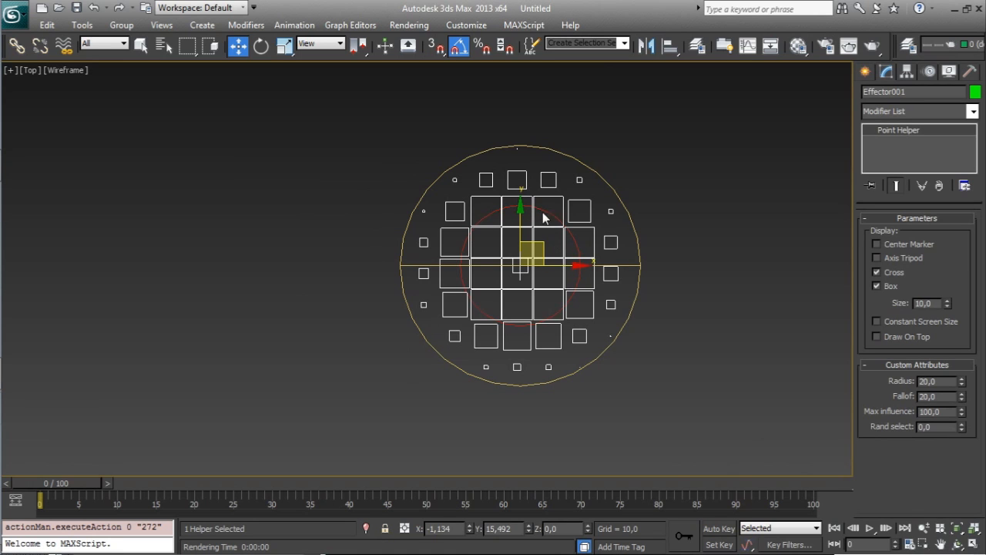
mouse_move(484, 224)
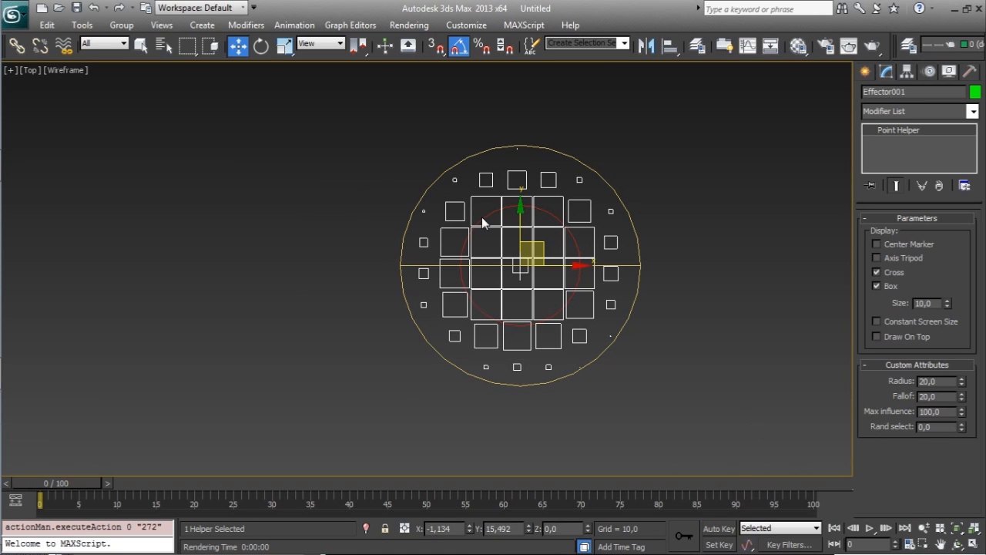
mouse_move(573, 157)
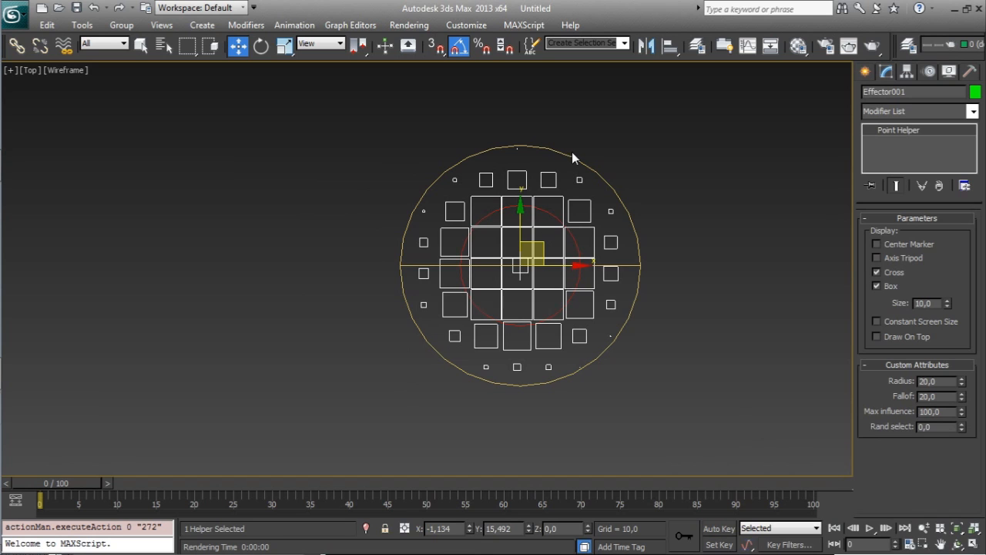
mouse_move(386, 259)
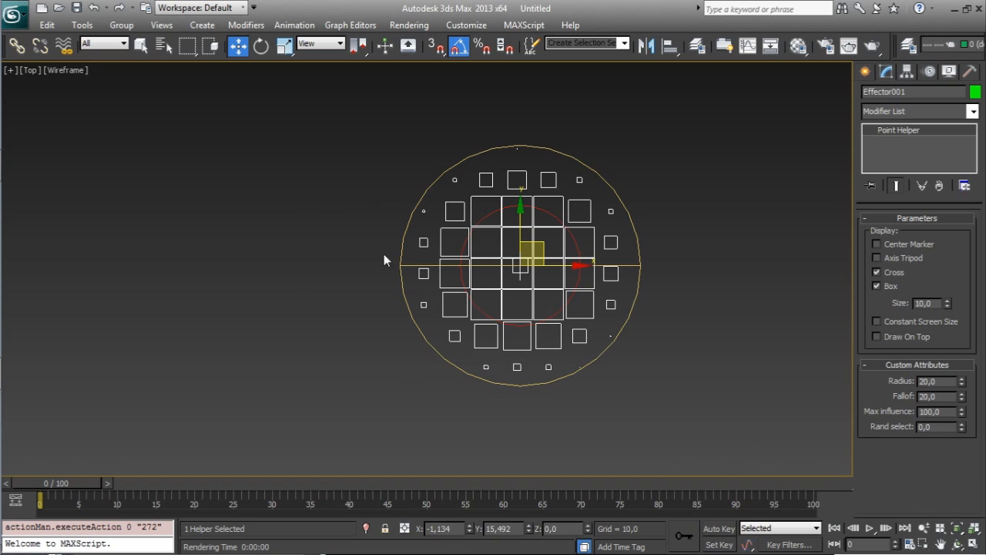
mouse_move(507, 259)
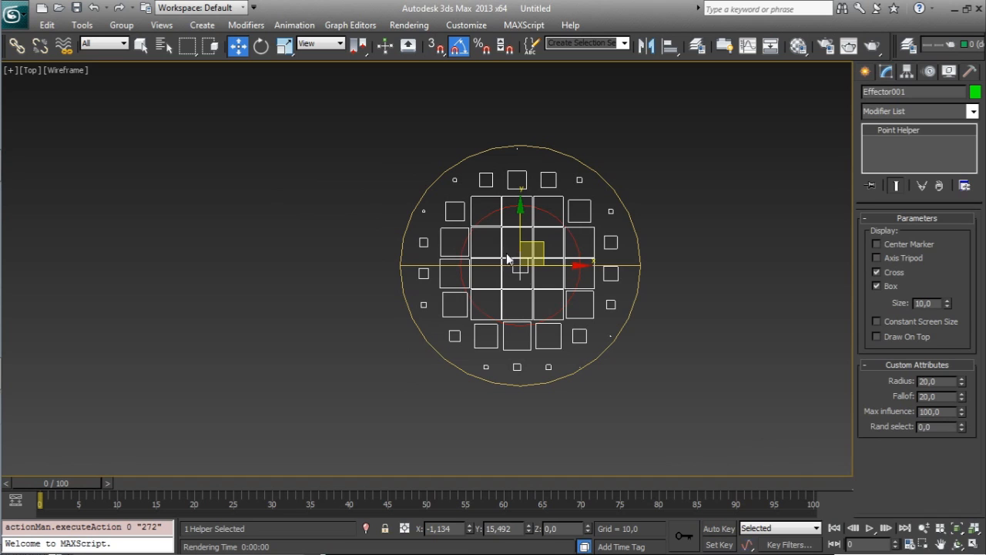
mouse_move(270, 177)
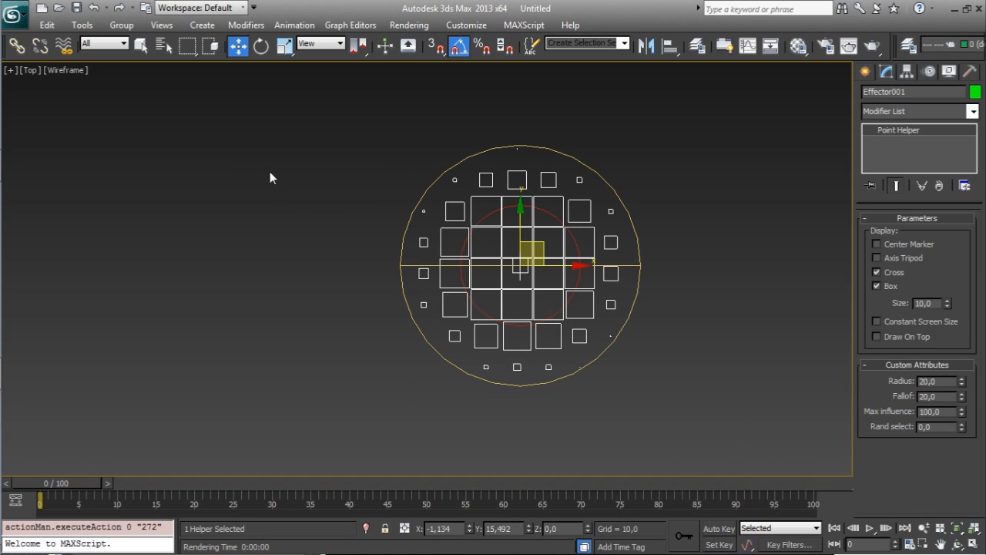
mouse_move(537, 222)
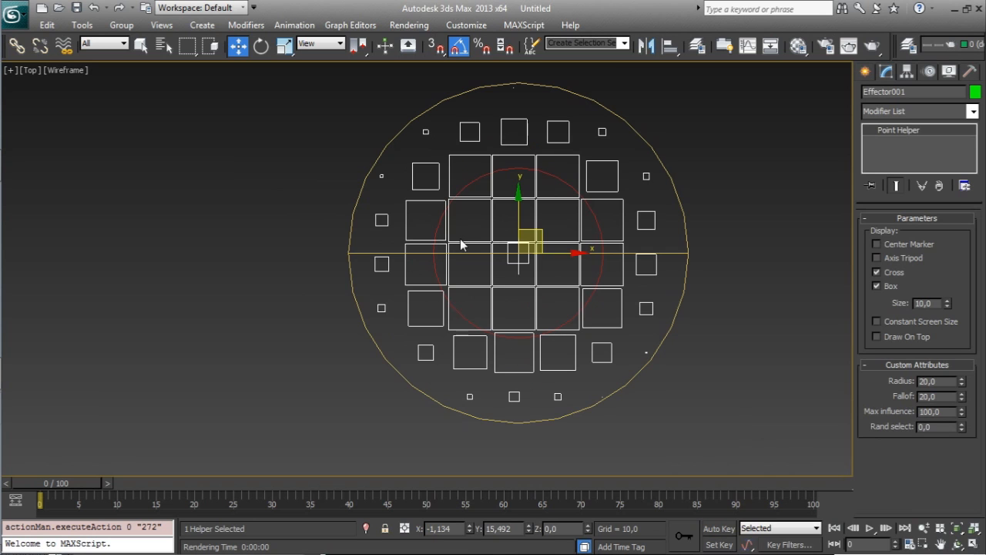
mouse_move(479, 308)
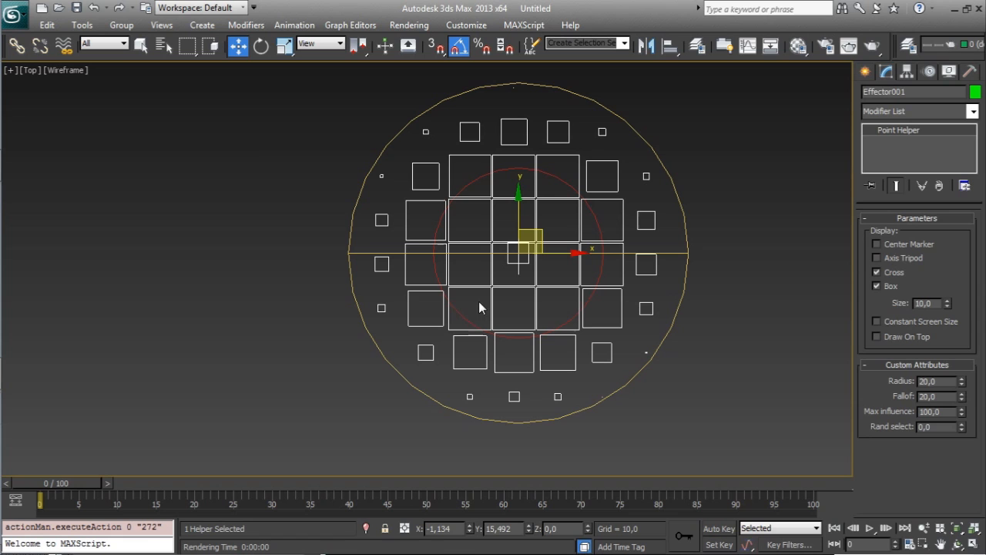
mouse_move(475, 307)
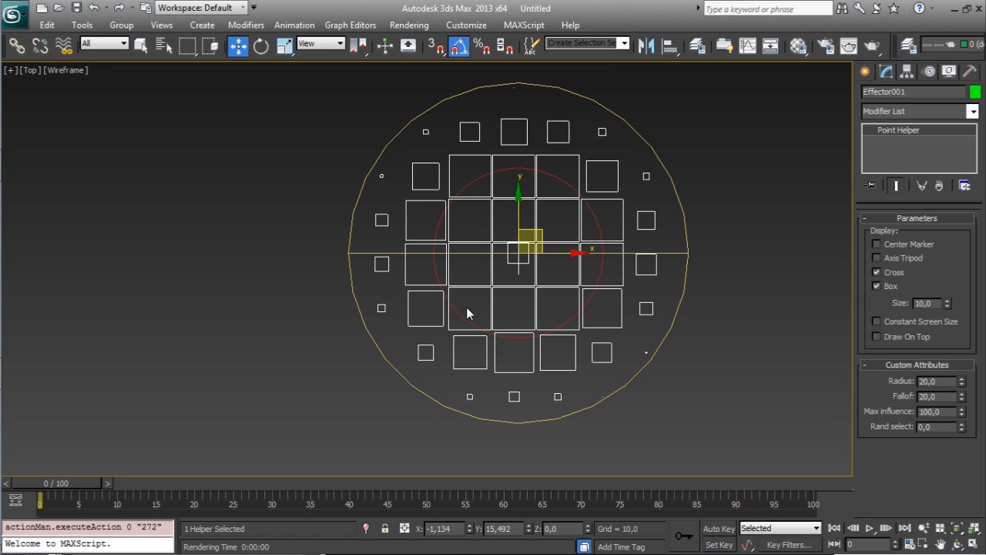
mouse_move(478, 305)
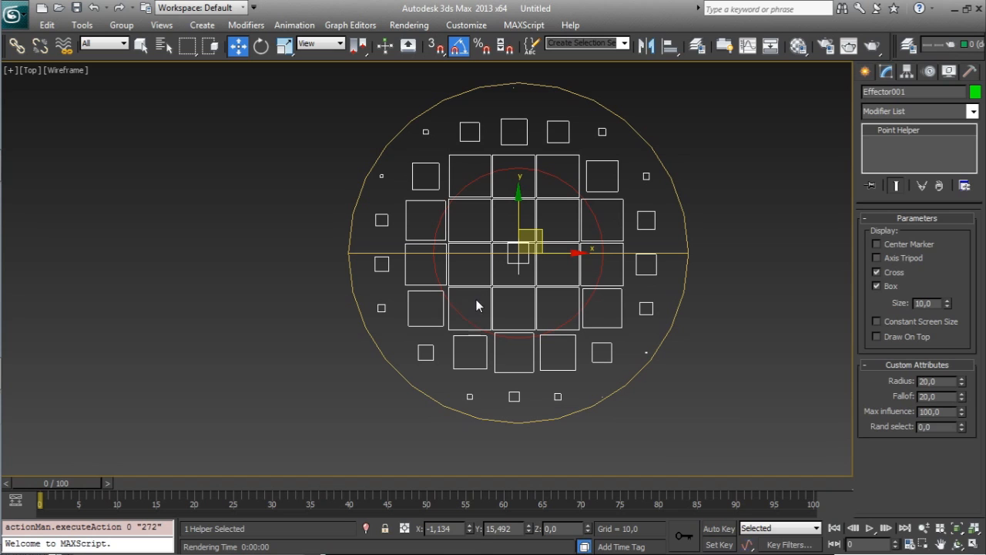
mouse_move(516, 239)
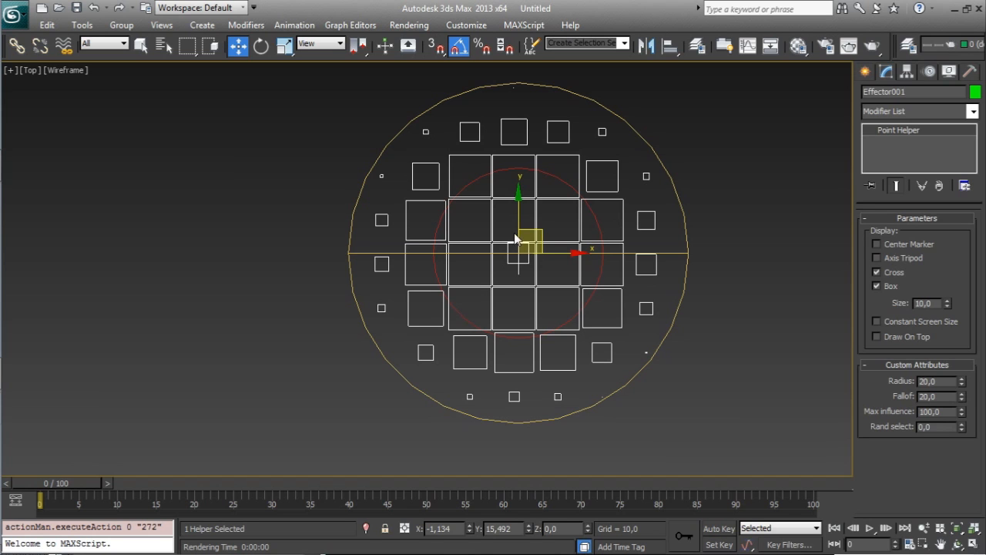
mouse_move(433, 262)
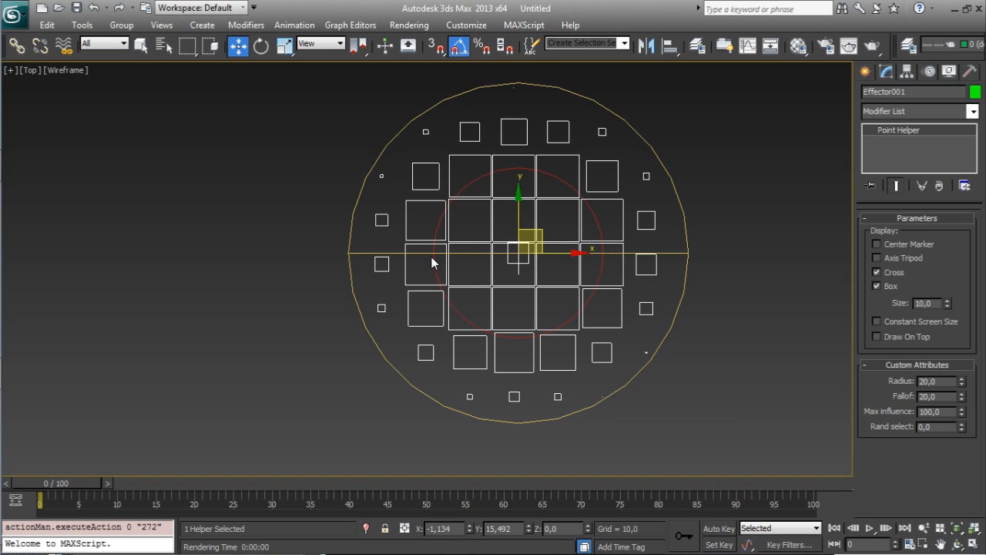
mouse_move(410, 259)
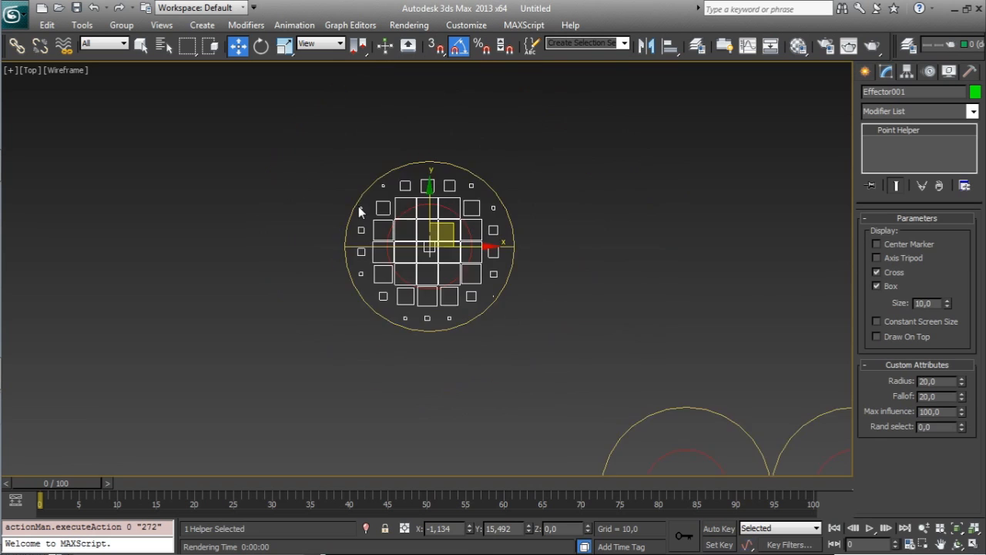
mouse_move(891, 146)
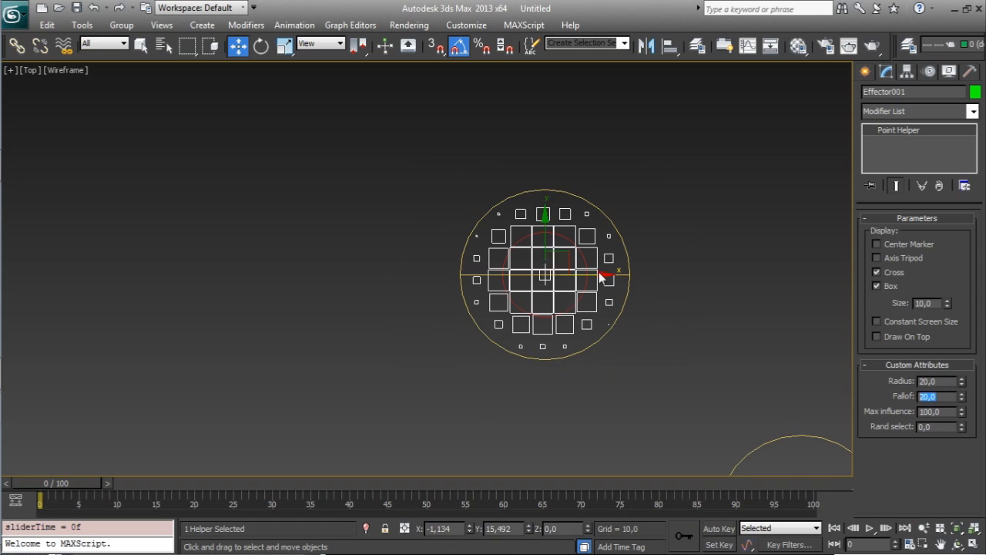
- Set Falloff to 50 and slide the effector to the grid's right and back
type("50")
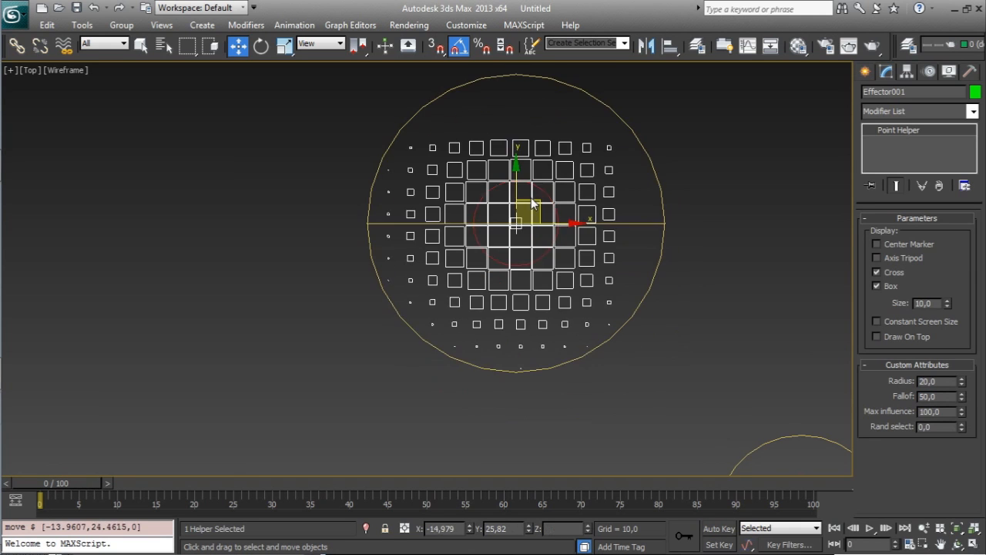
left_click_drag(516, 224, 640, 253)
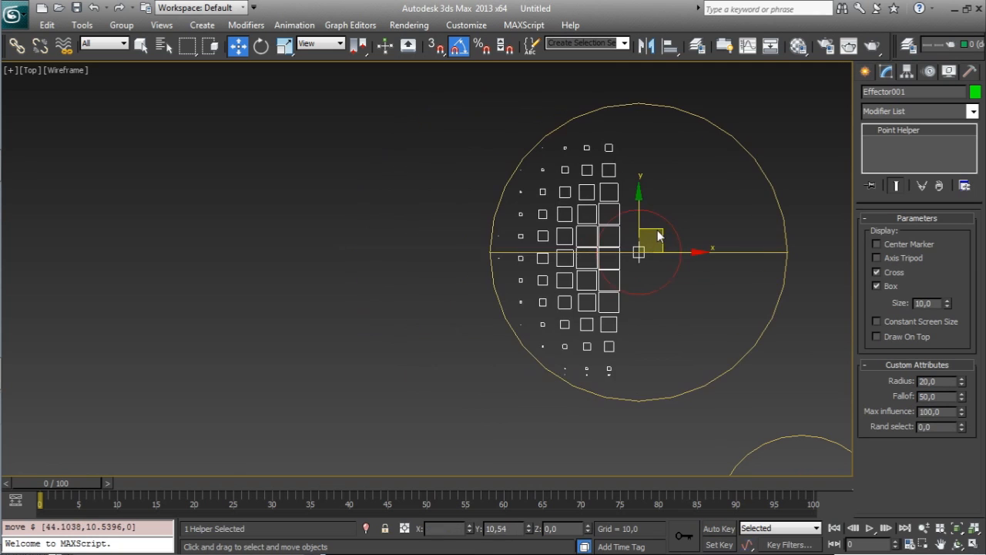
left_click_drag(659, 234, 706, 237)
type("20")
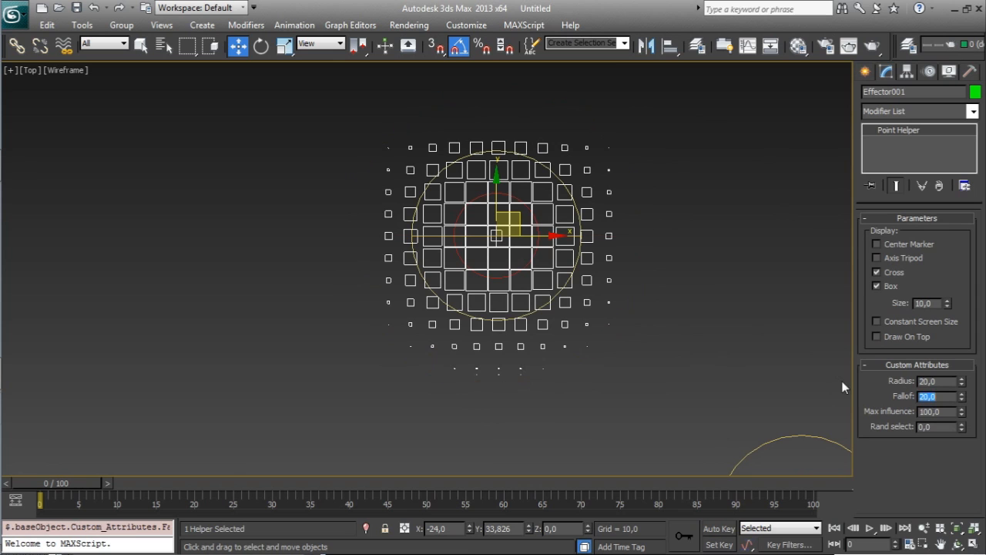
mouse_move(521, 219)
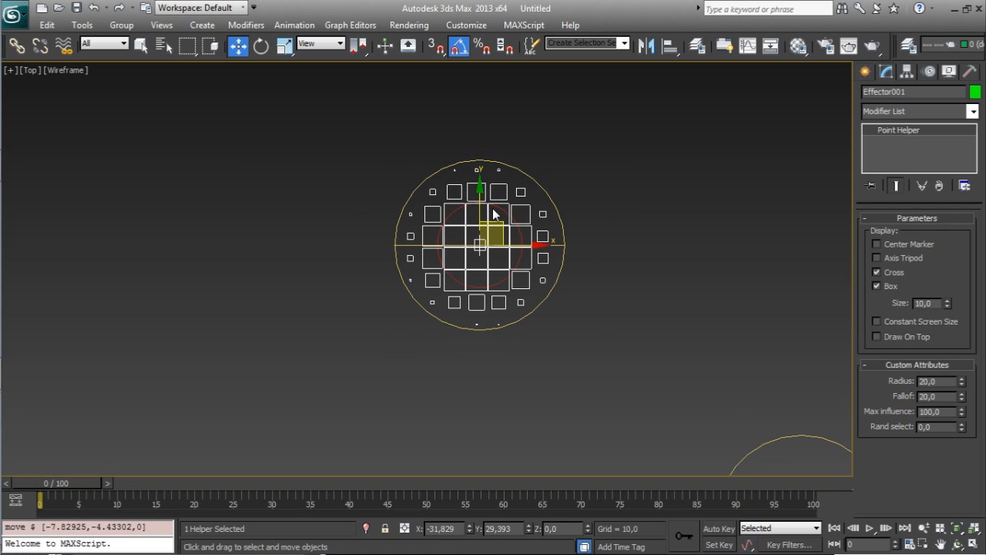
mouse_move(552, 259)
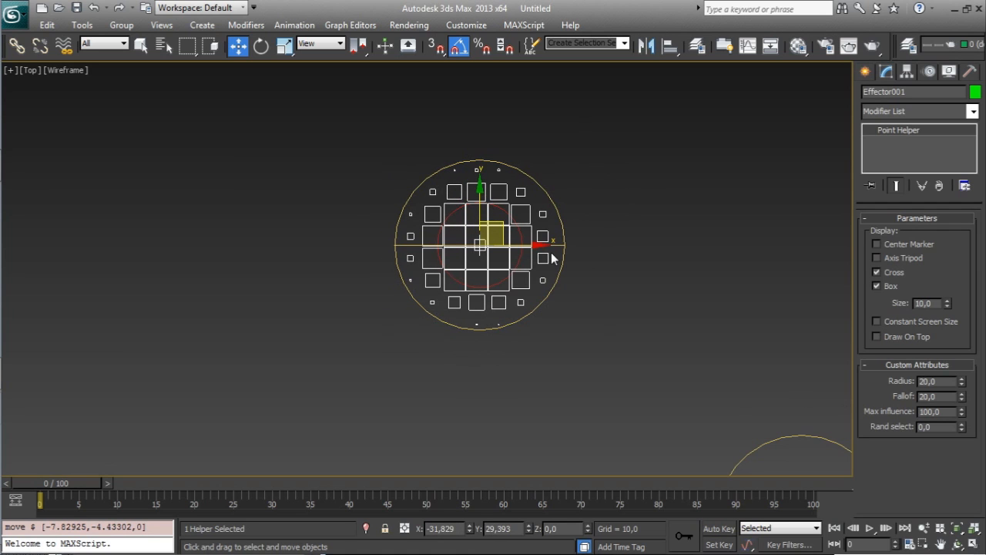
mouse_move(457, 212)
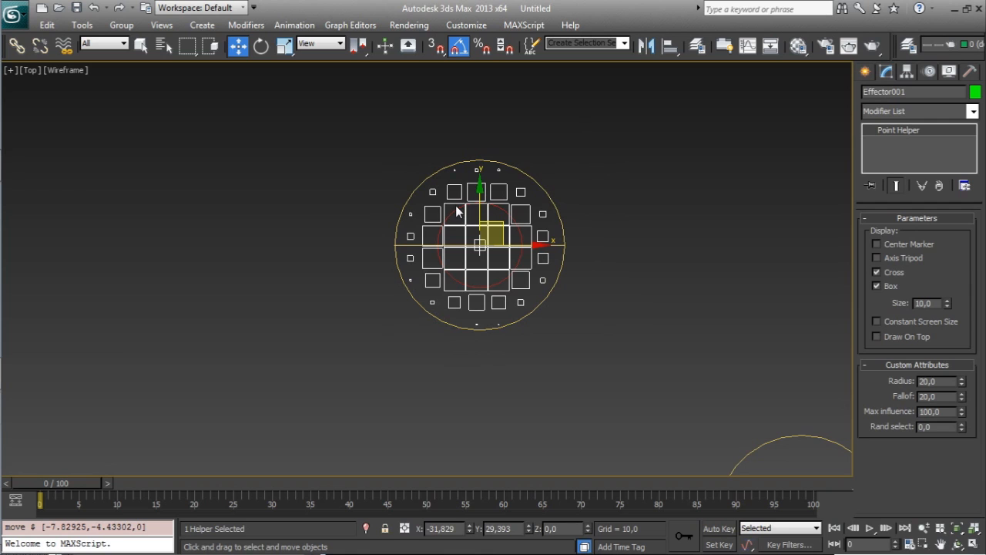
mouse_move(501, 259)
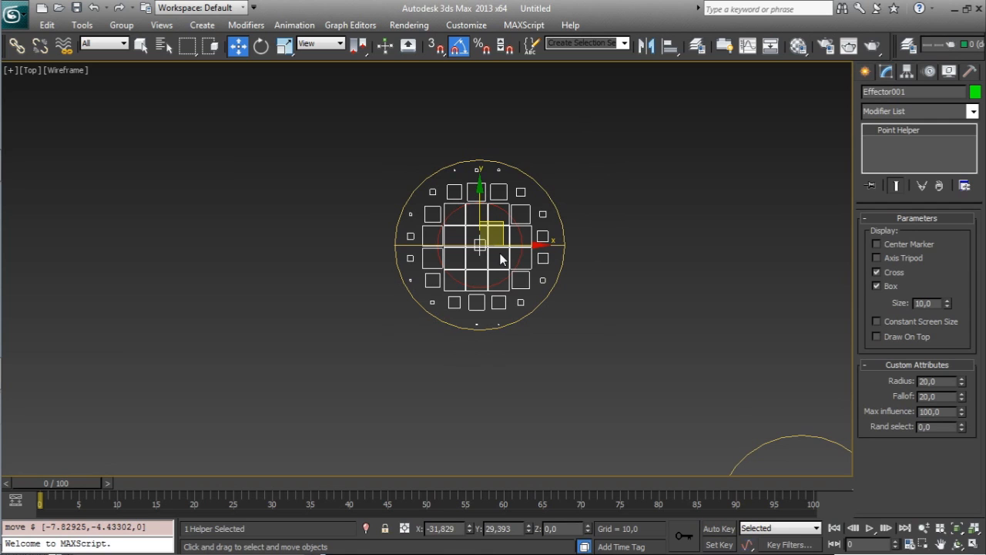
mouse_move(424, 216)
type("1")
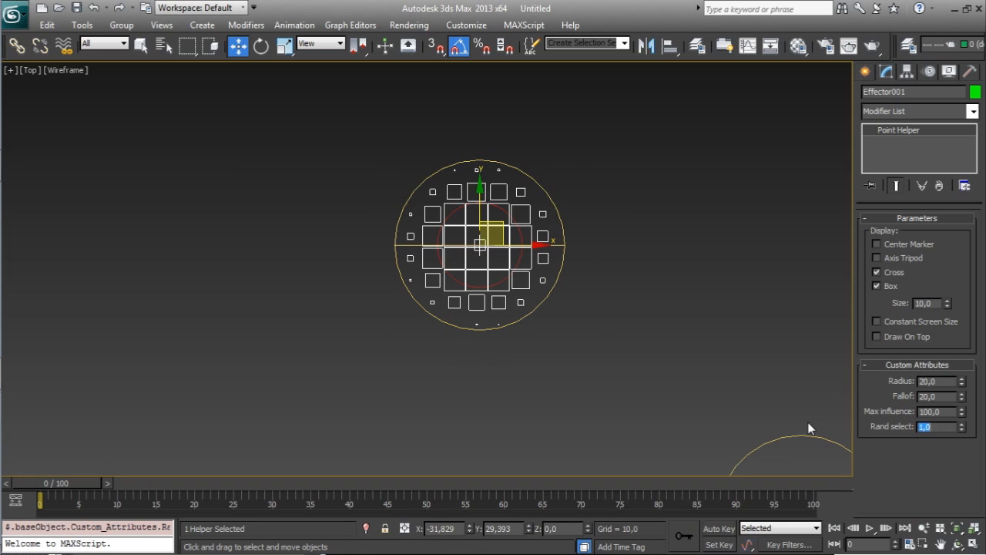
- Drag Effector001 back and forth across the box grid so different boxes scale up
left_click_drag(479, 245, 490, 214)
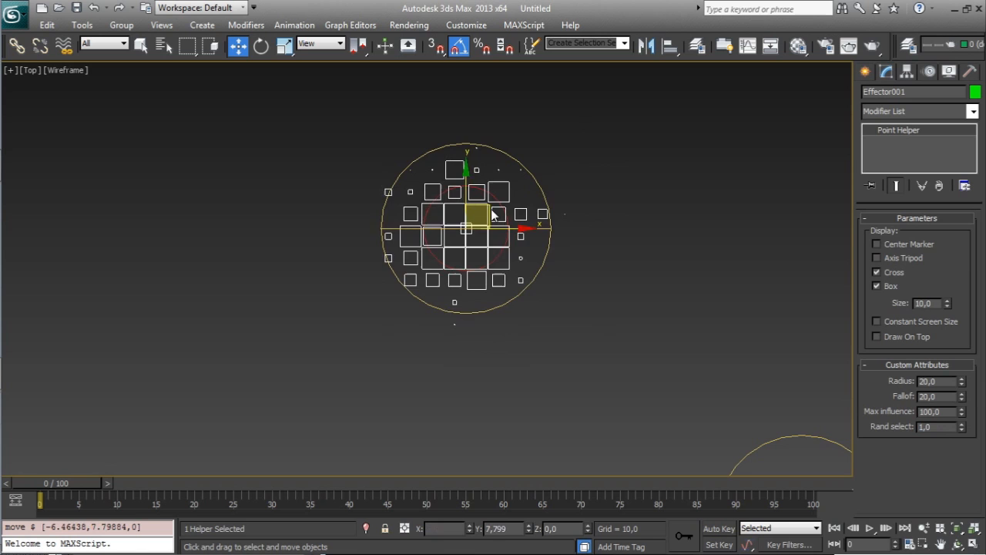
left_click_drag(478, 214, 536, 209)
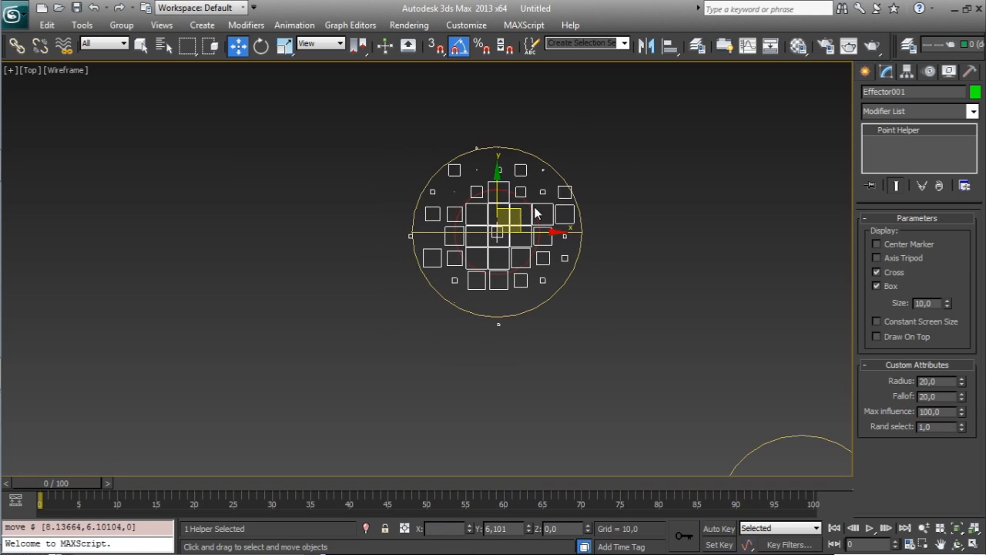
left_click_drag(499, 215, 510, 225)
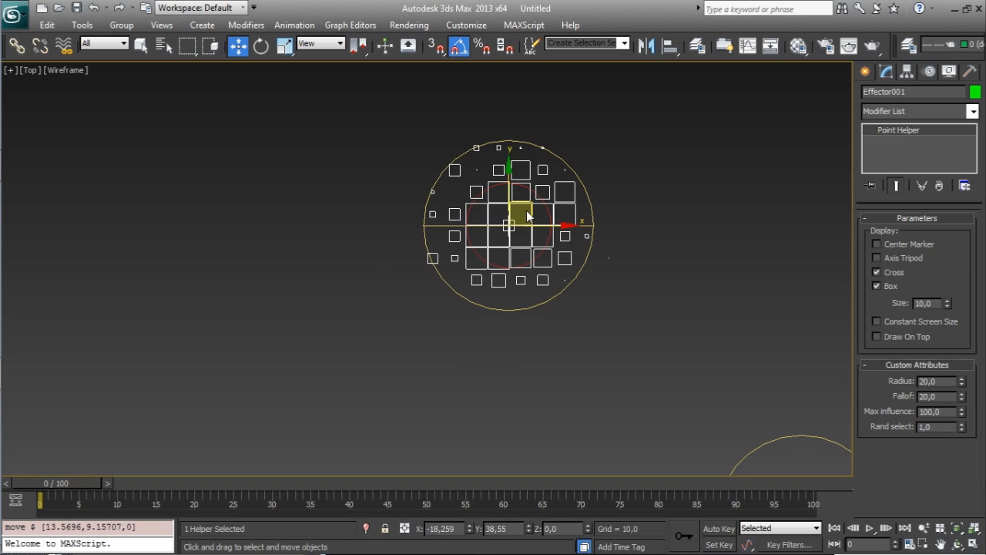
left_click_drag(516, 216, 496, 219)
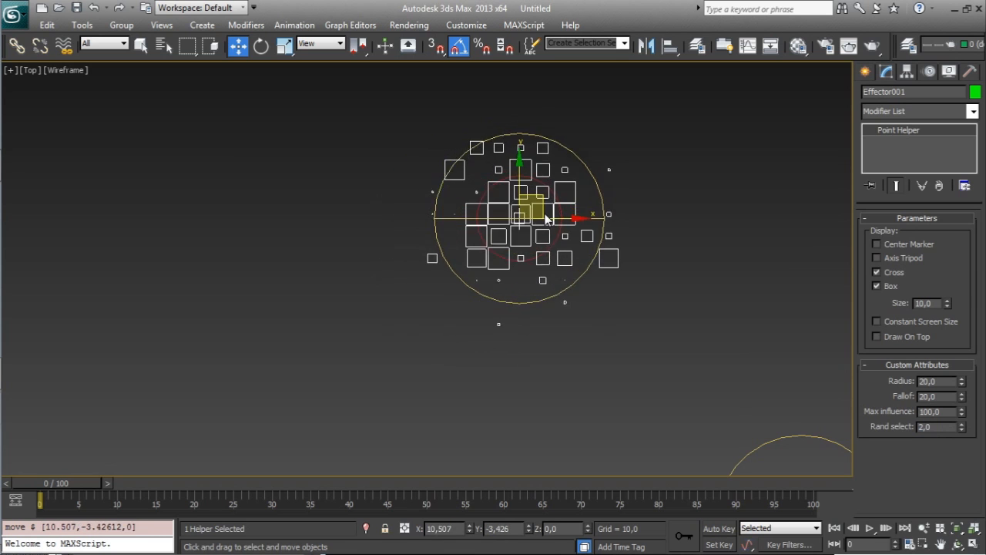
left_click_drag(536, 219, 408, 216)
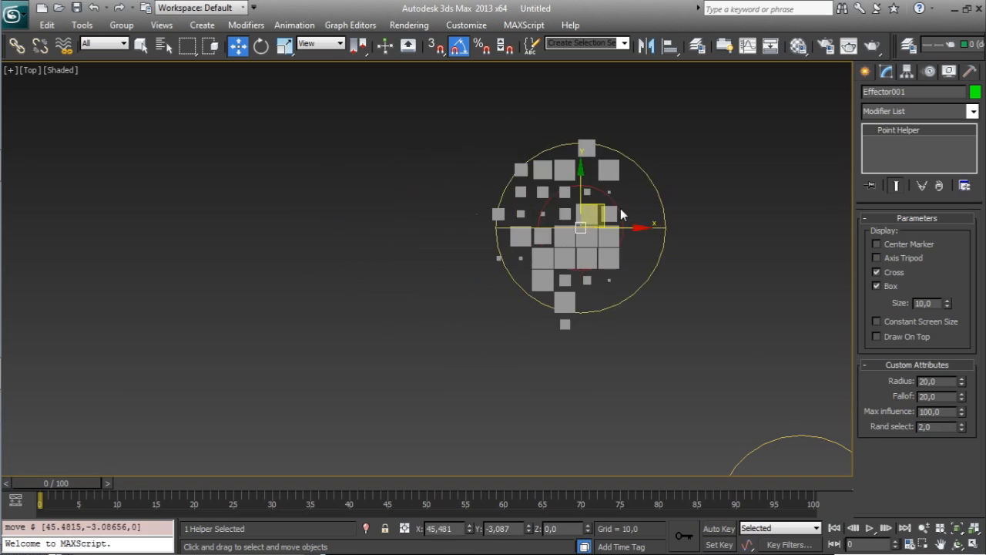
left_click_drag(601, 214, 644, 222)
type("1")
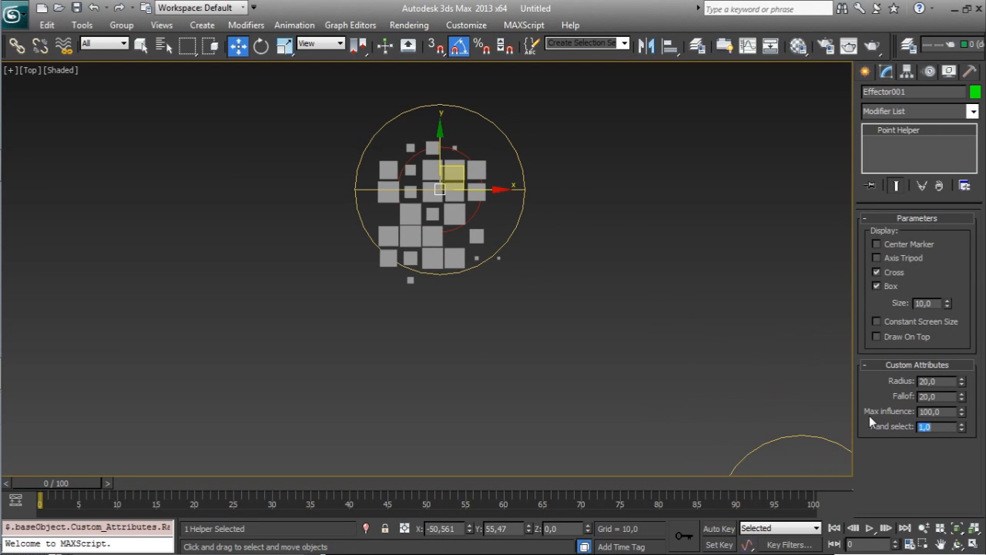
mouse_move(964, 441)
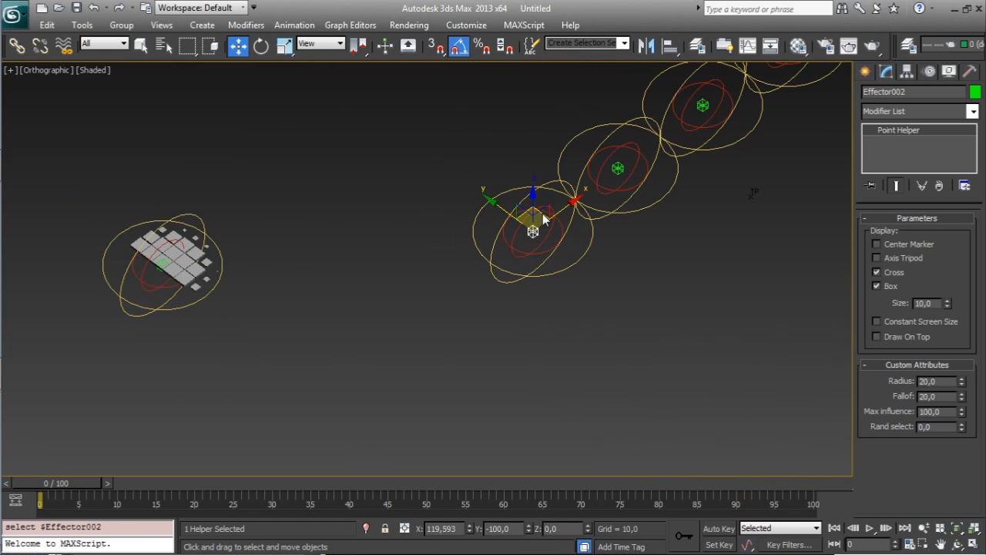
- Drag Effector002 and Effector003 onto the upper and lower box grids and select the far-right effector
left_click_drag(532, 216, 231, 154)
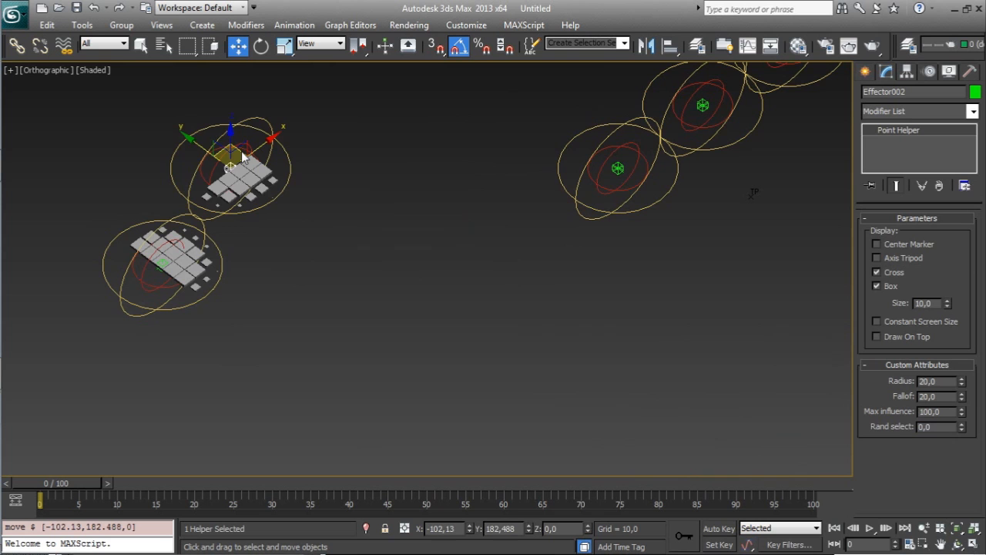
left_click_drag(232, 151, 254, 162)
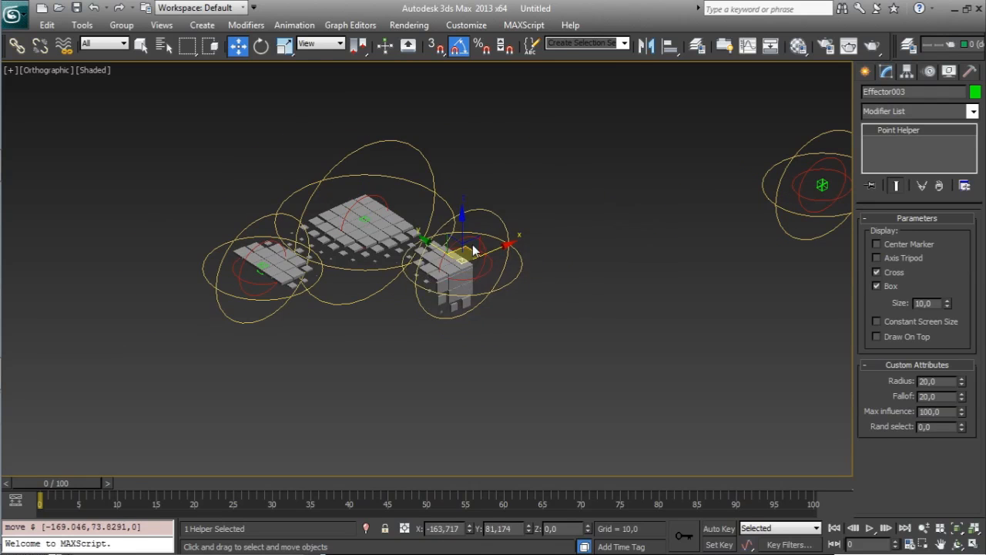
left_click_drag(466, 249, 466, 275)
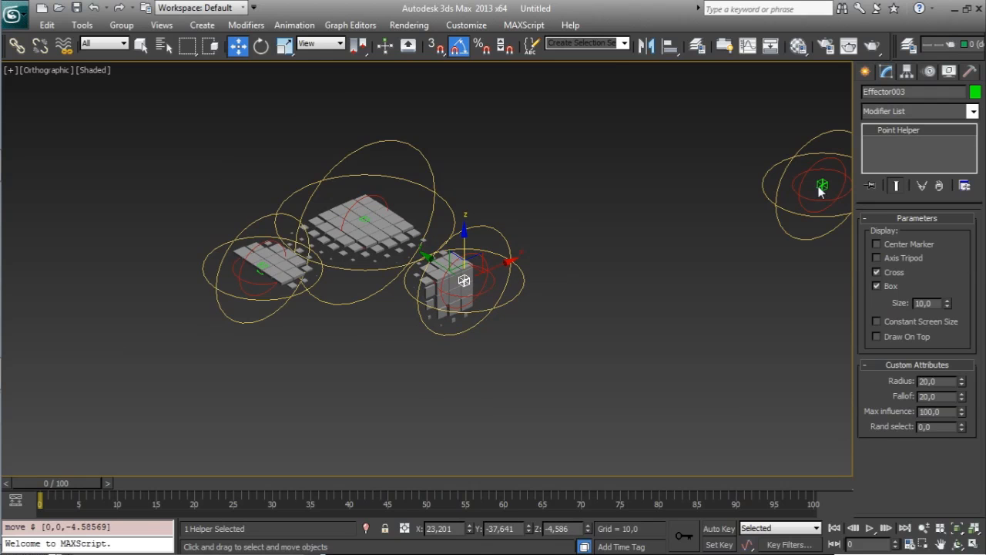
left_click(823, 185)
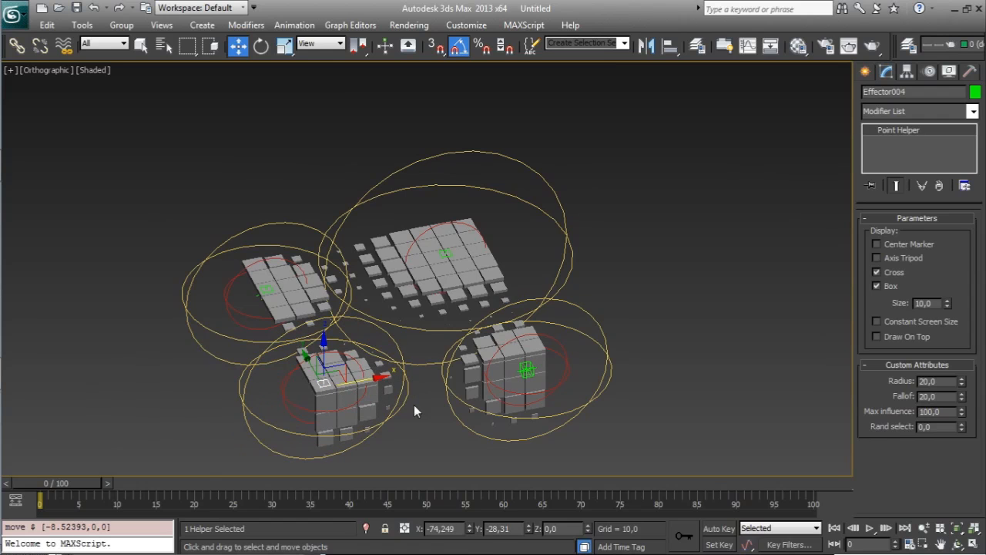
mouse_move(445, 260)
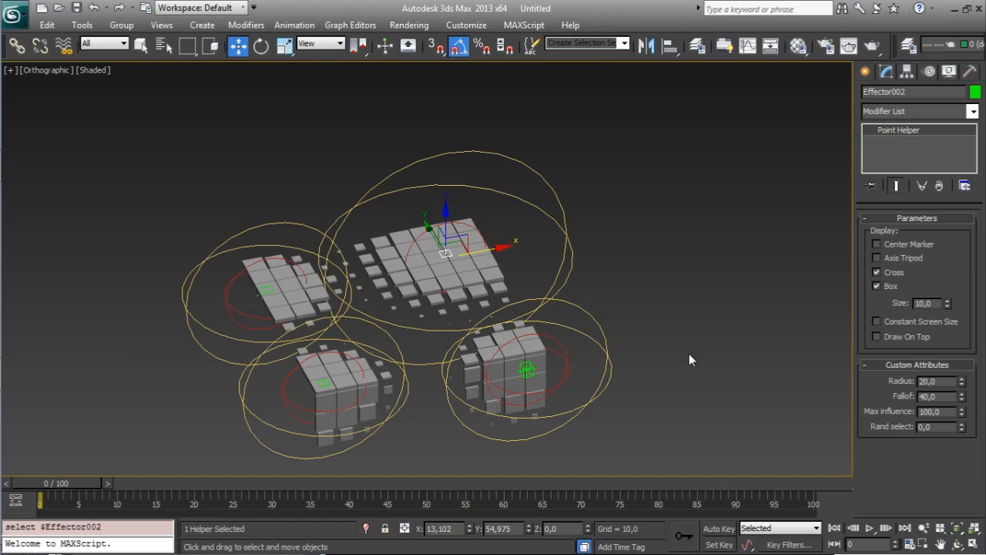
- Reselect the central Effector002 and enter 50 in its Max influence field
left_click(932, 410)
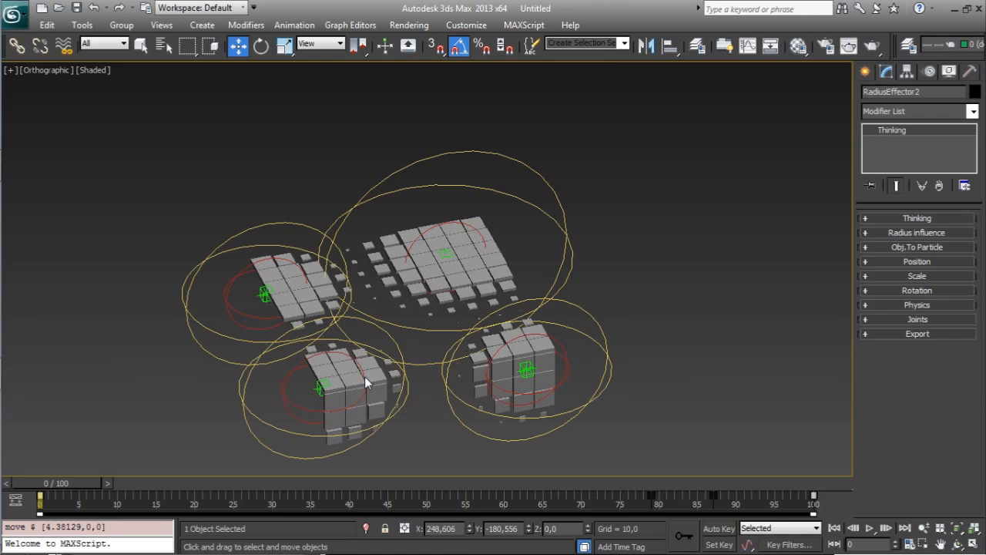
left_click(324, 393)
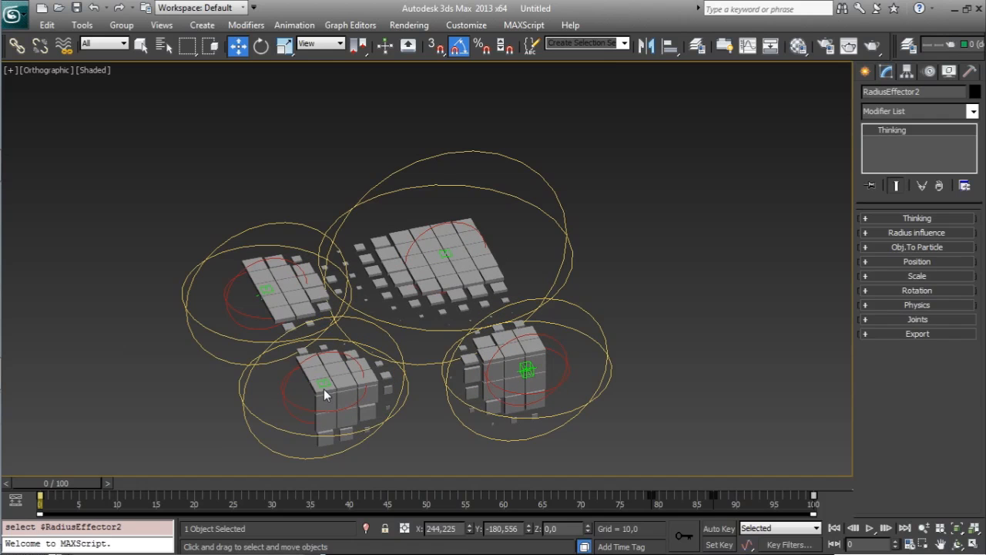
left_click(327, 386)
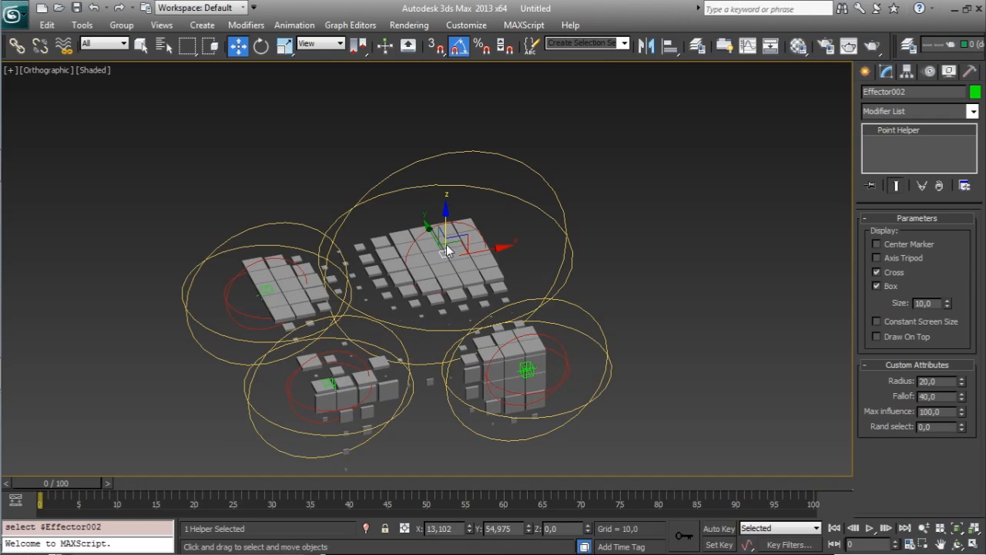
left_click(937, 410)
type("50")
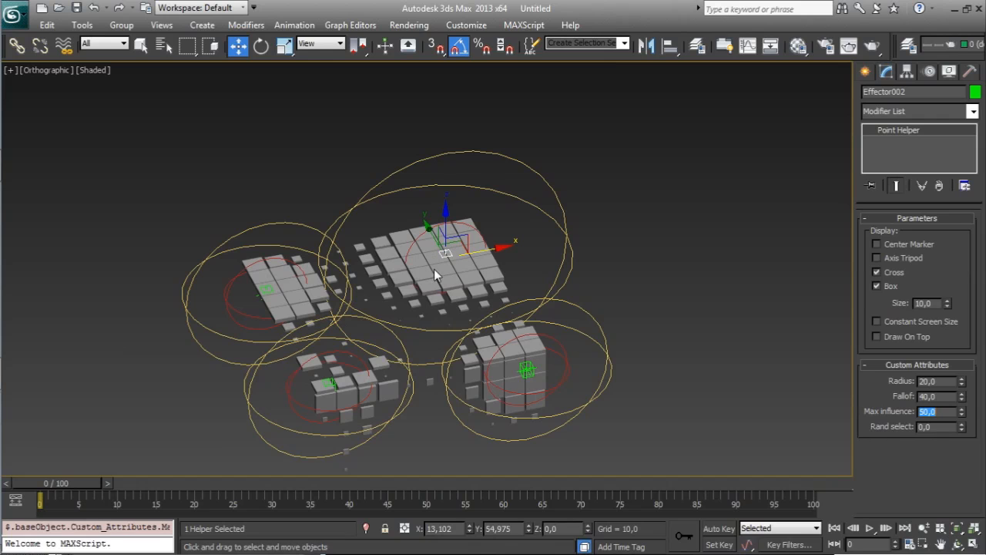
mouse_move(495, 277)
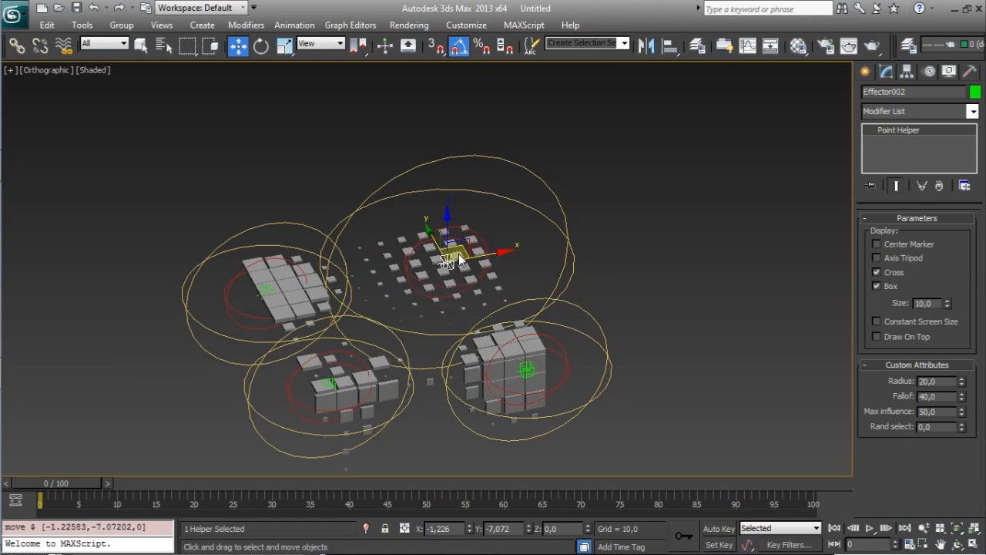
- Shift Effector002 within the middle grid, move Effector003 onto it, and drag Effector004 to the lower-left grid
left_click_drag(459, 259, 446, 259)
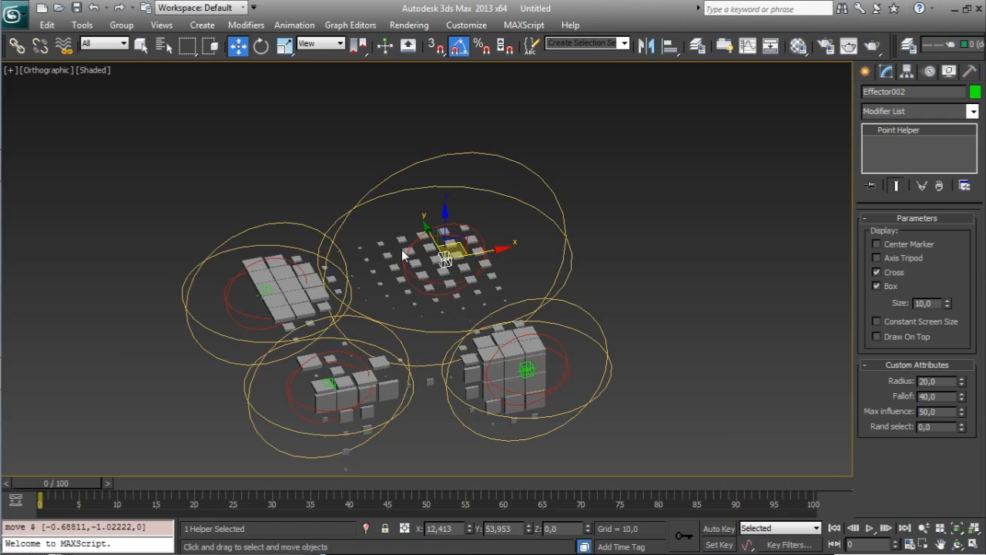
mouse_move(326, 376)
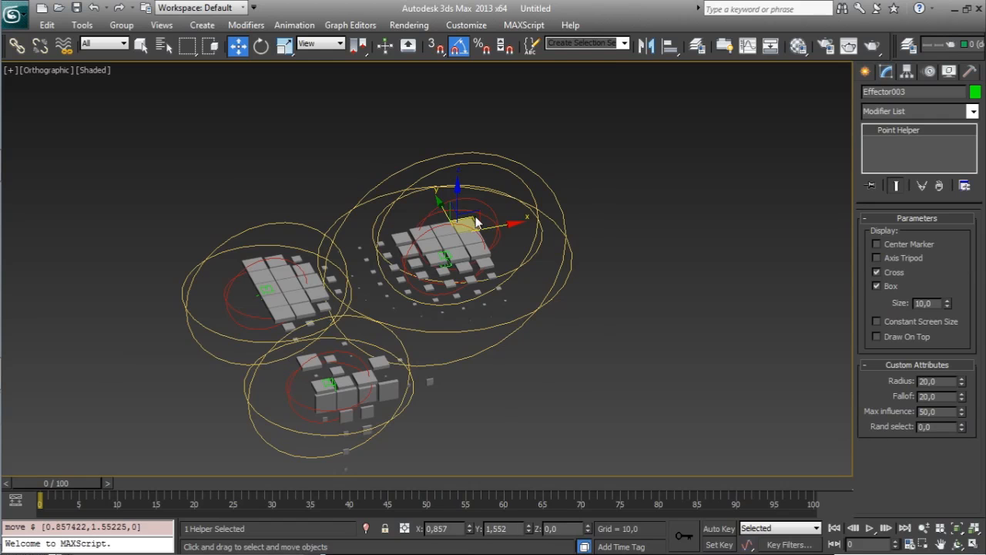
left_click_drag(459, 219, 558, 173)
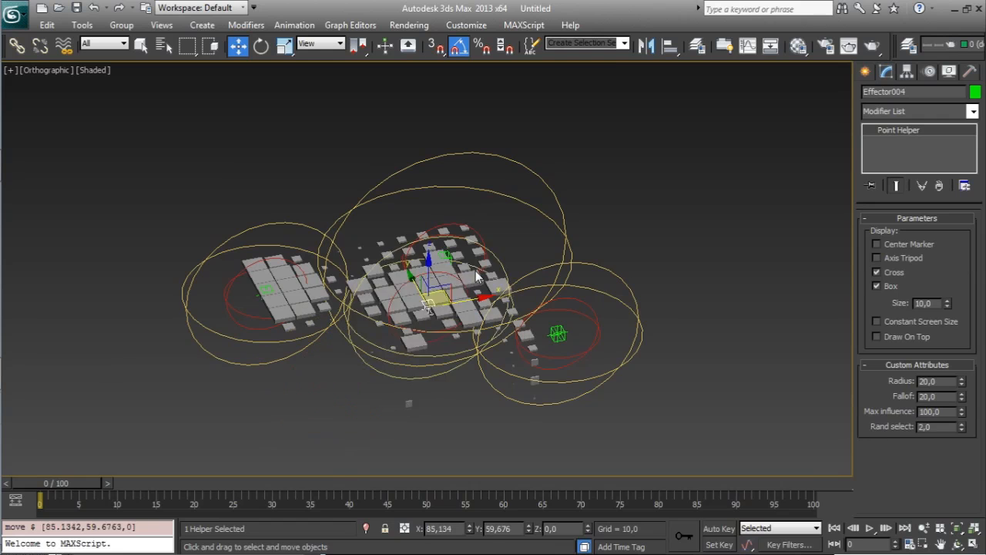
left_click_drag(428, 293, 481, 203)
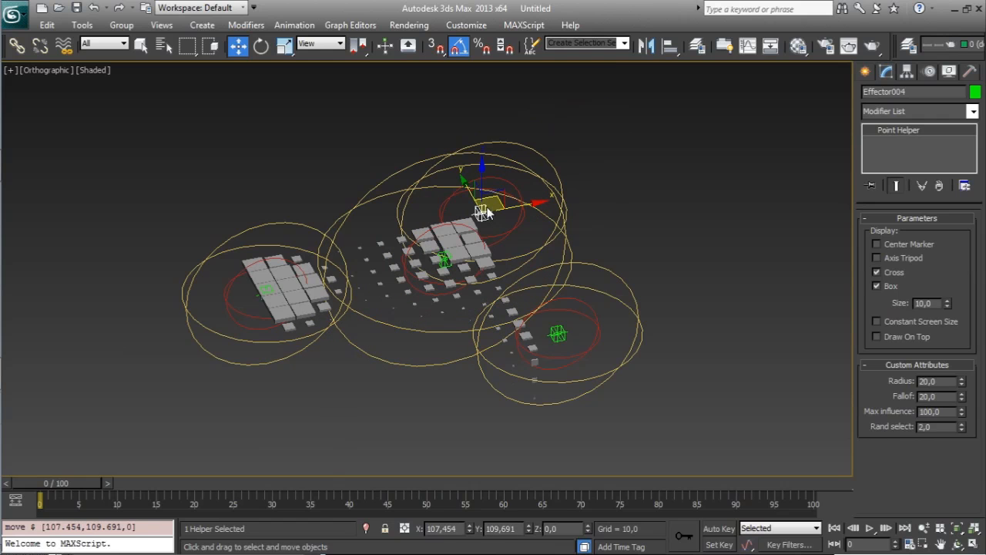
left_click_drag(480, 204, 462, 231)
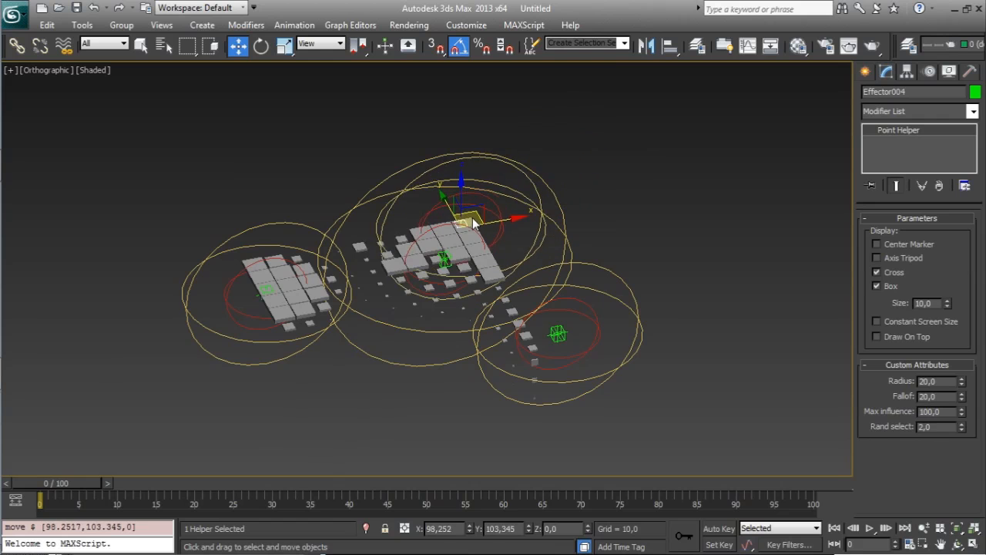
left_click_drag(459, 216, 357, 355)
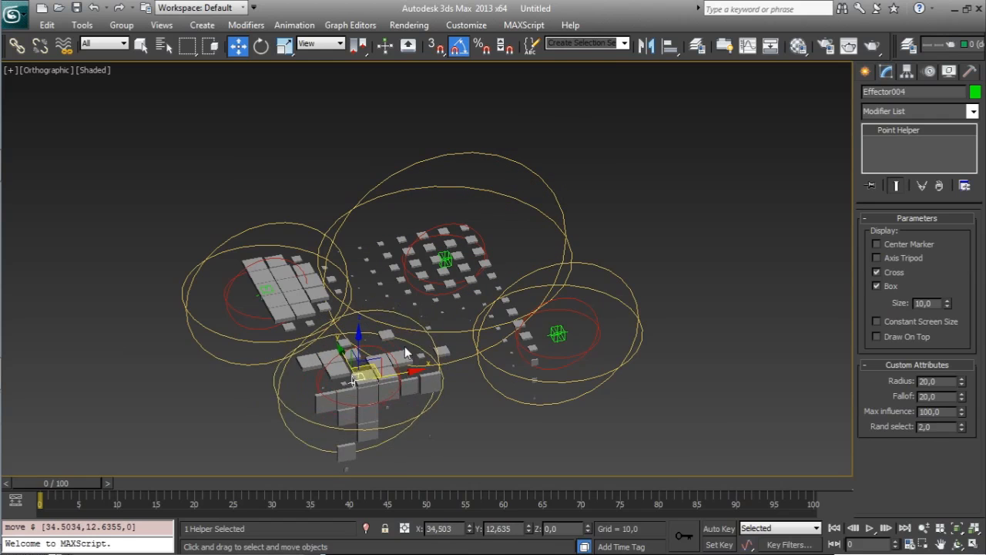